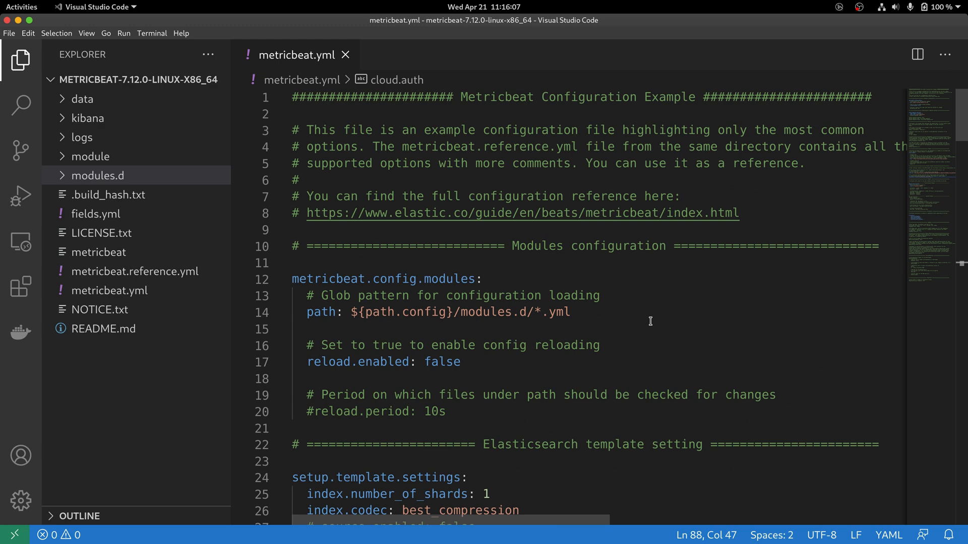
- Expand modules.d in the Explorer and scroll through its disabled module files and system.yml
scroll(down, 3)
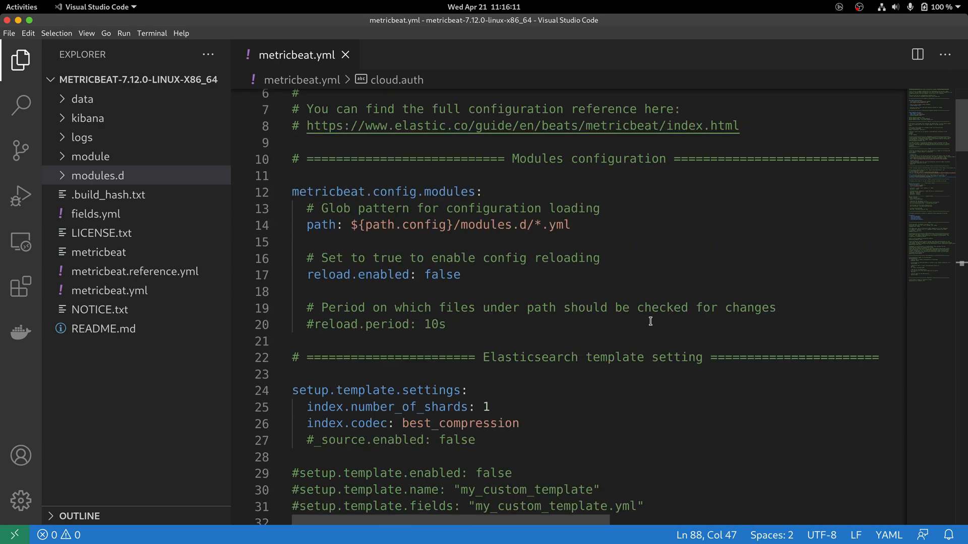
mouse_move(298, 197)
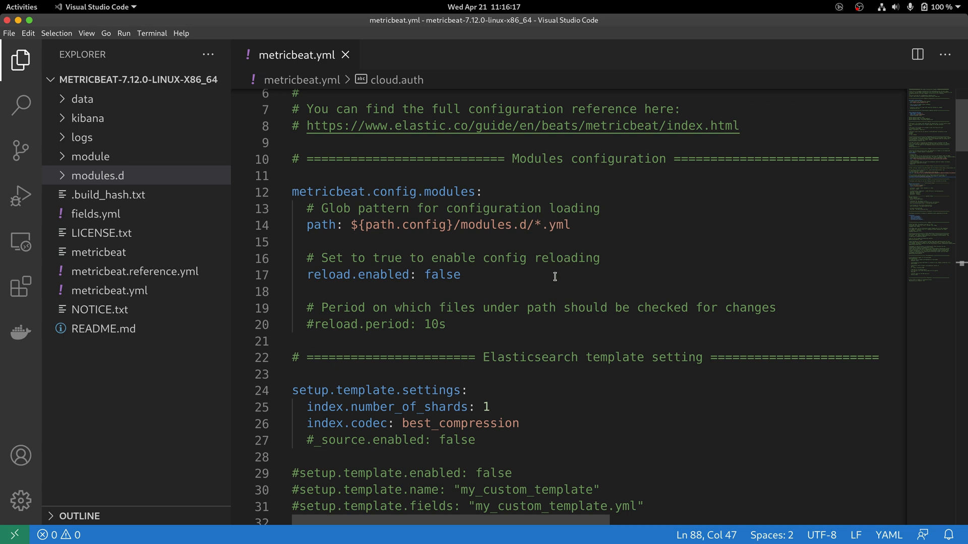
mouse_move(492, 247)
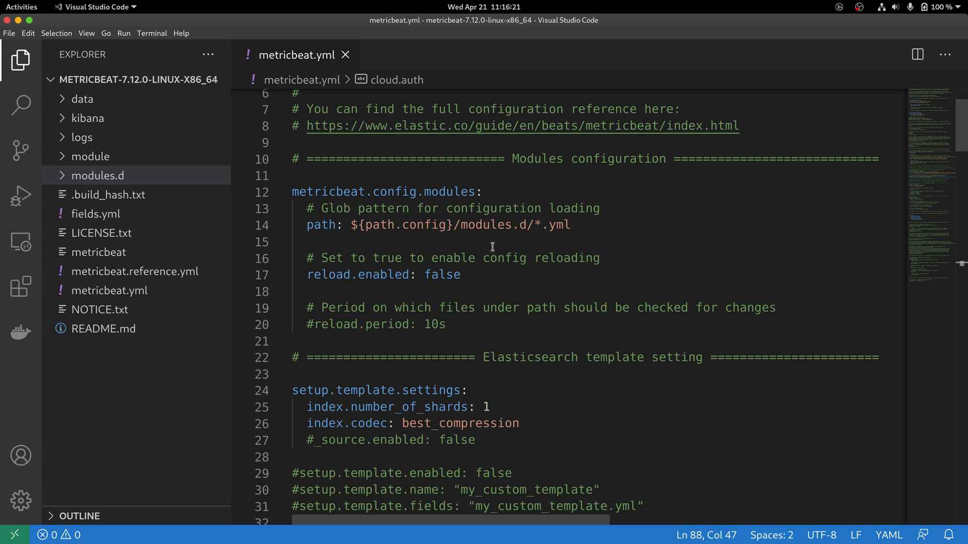
mouse_move(569, 263)
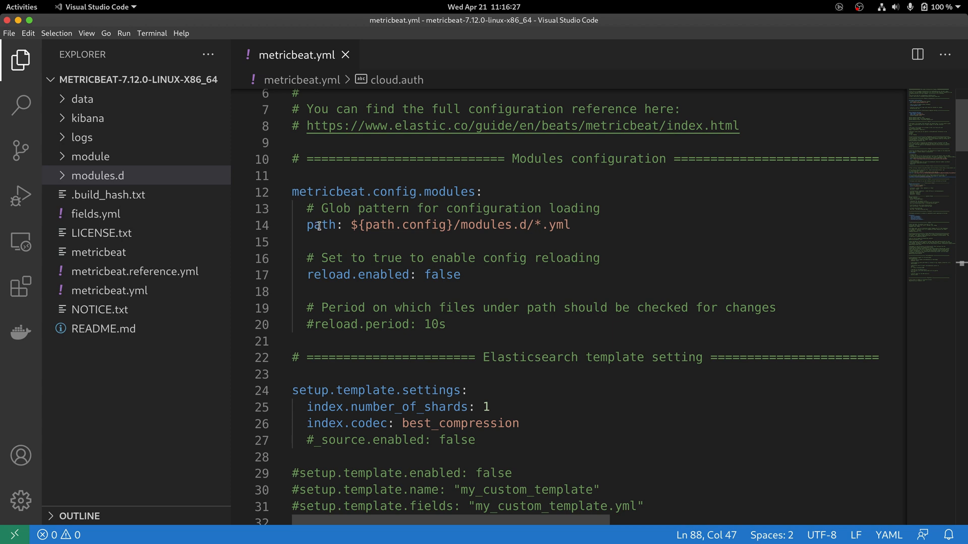
mouse_move(521, 258)
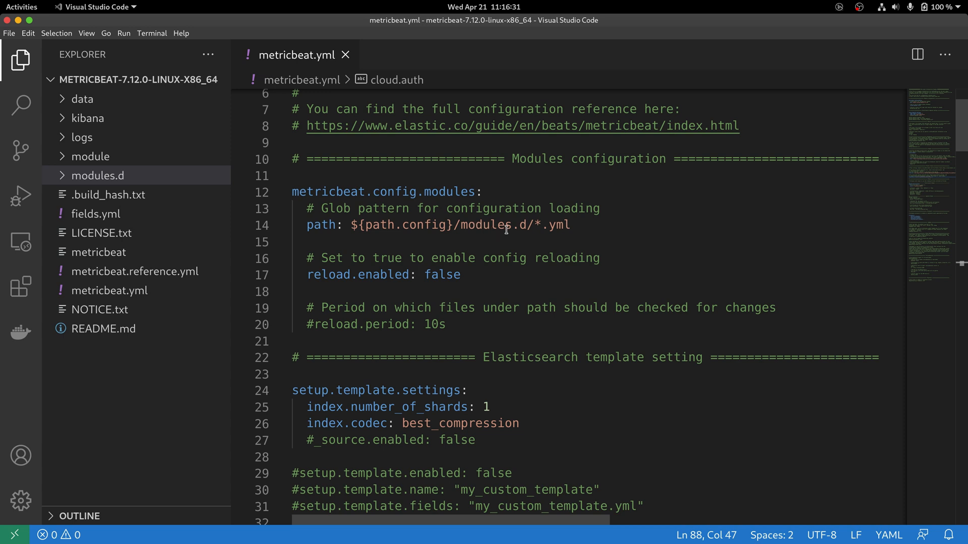
mouse_move(455, 263)
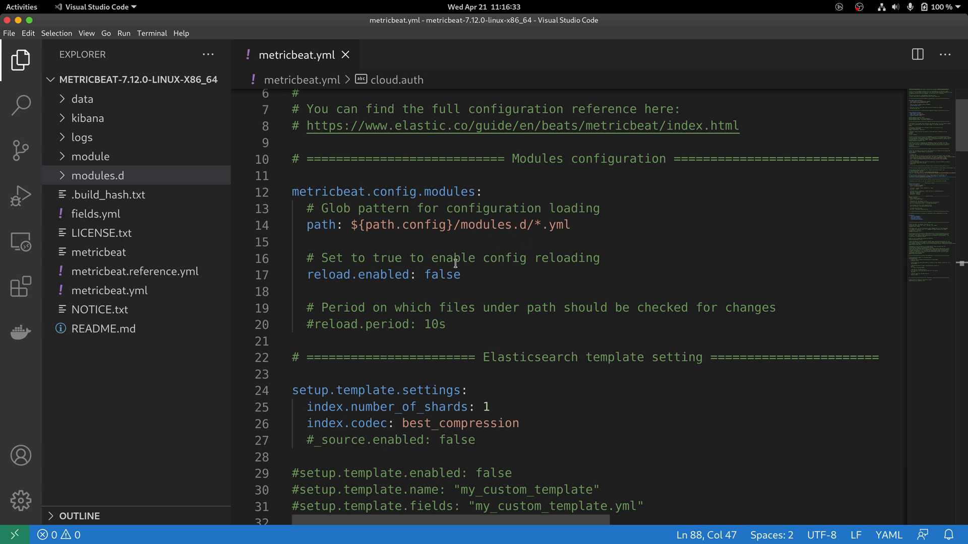
mouse_move(246, 253)
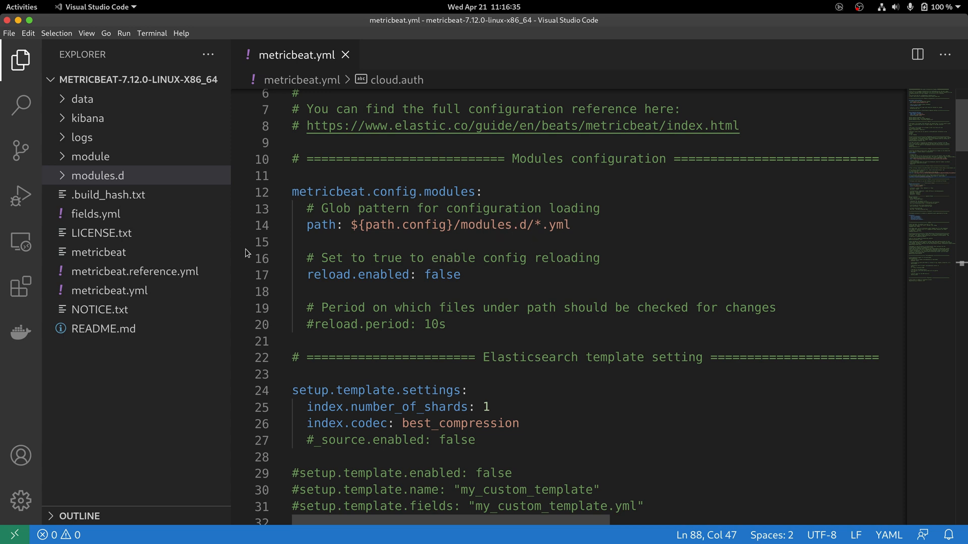
click(99, 175)
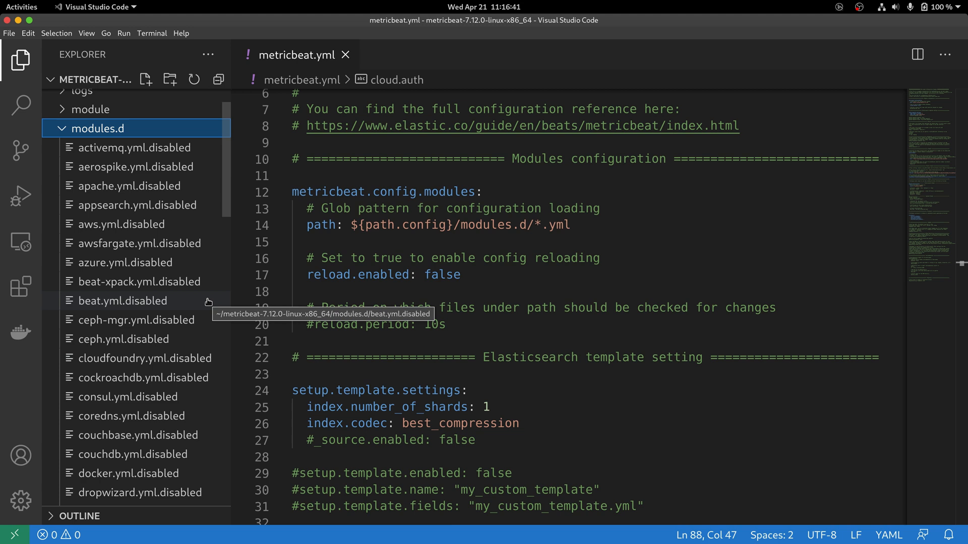
mouse_move(228, 194)
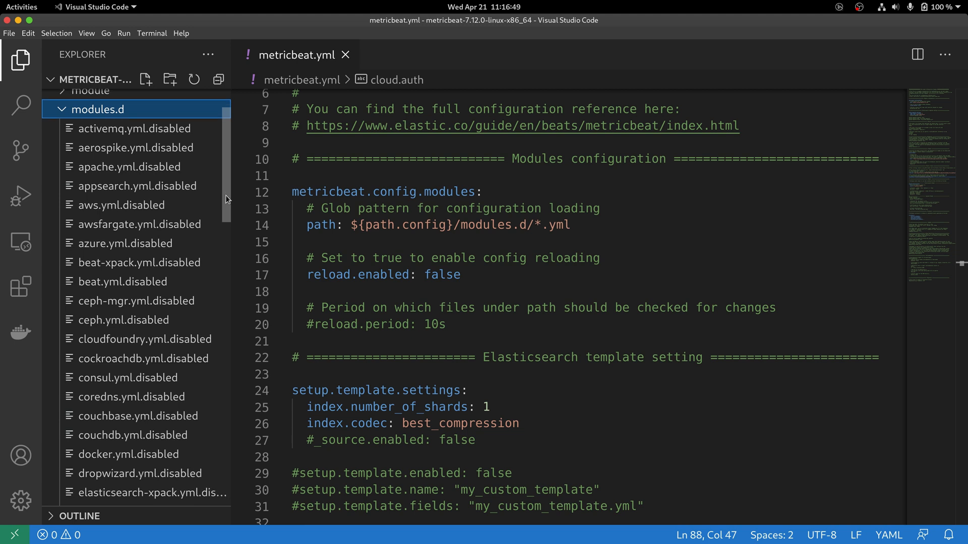
scroll(down, 3)
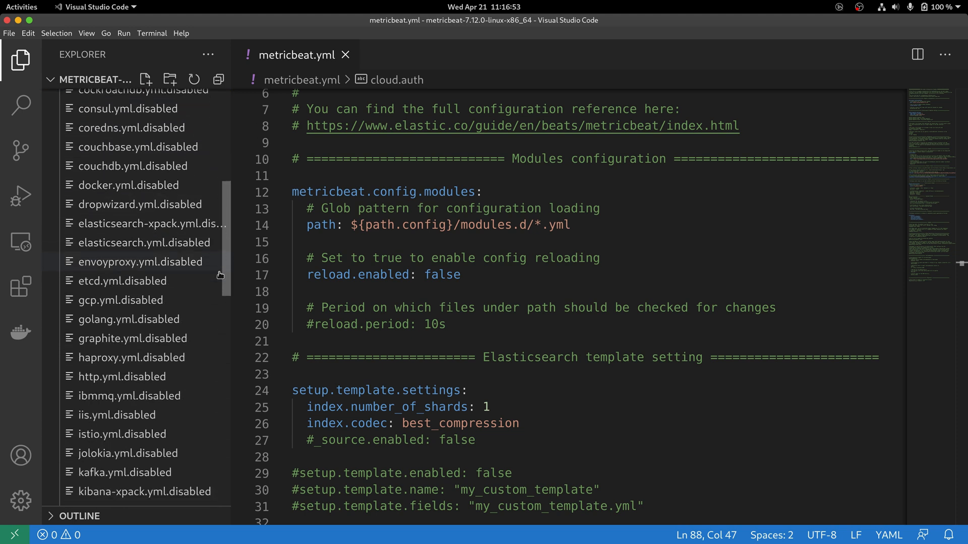
scroll(down, 3)
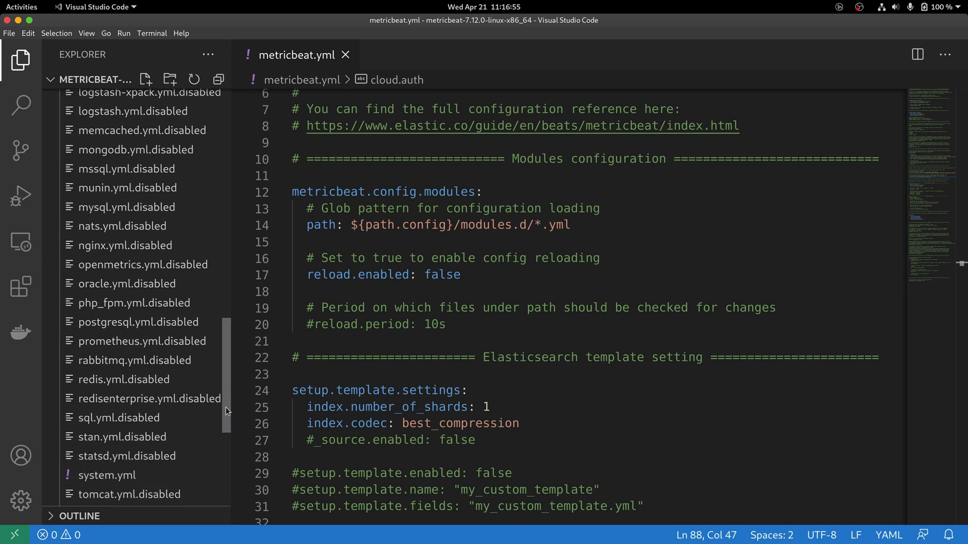
scroll(down, 3)
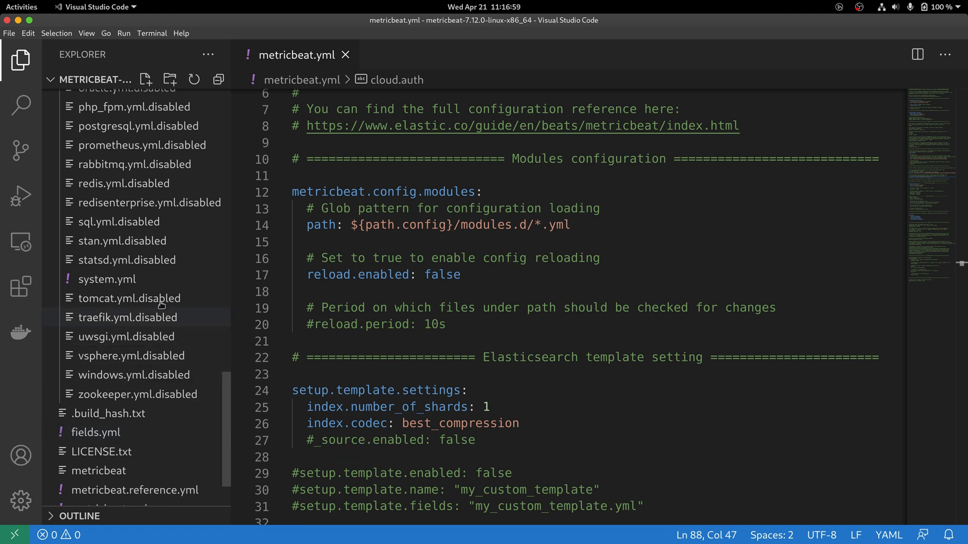
mouse_move(106, 279)
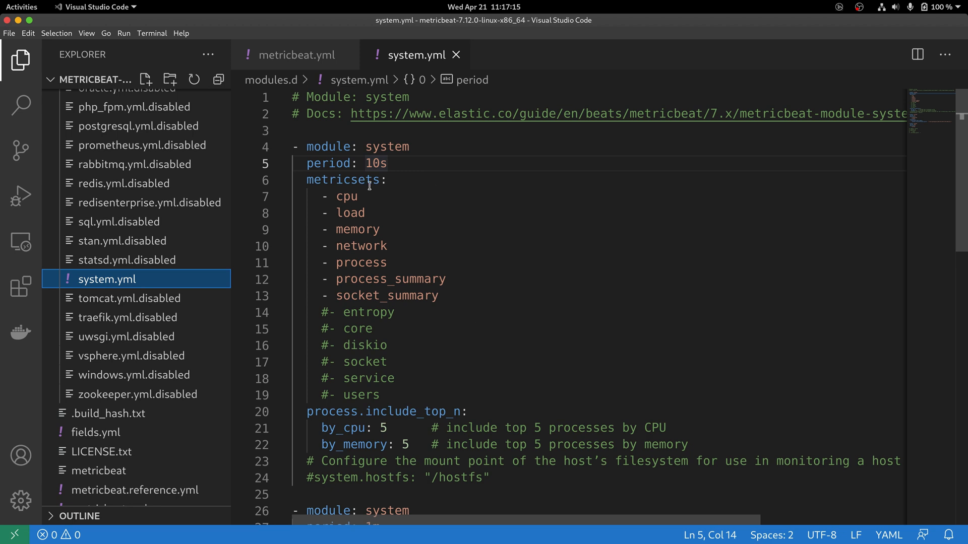
mouse_move(431, 182)
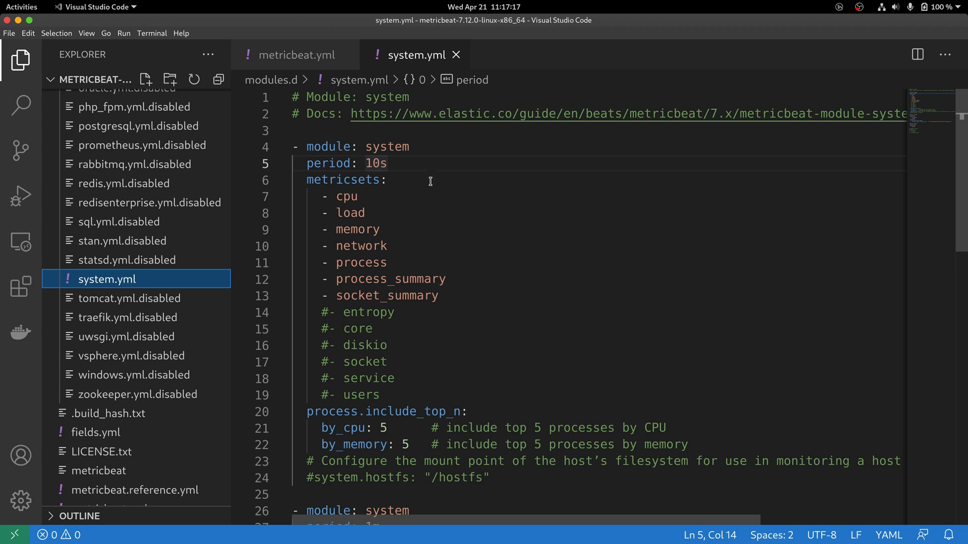
mouse_move(408, 169)
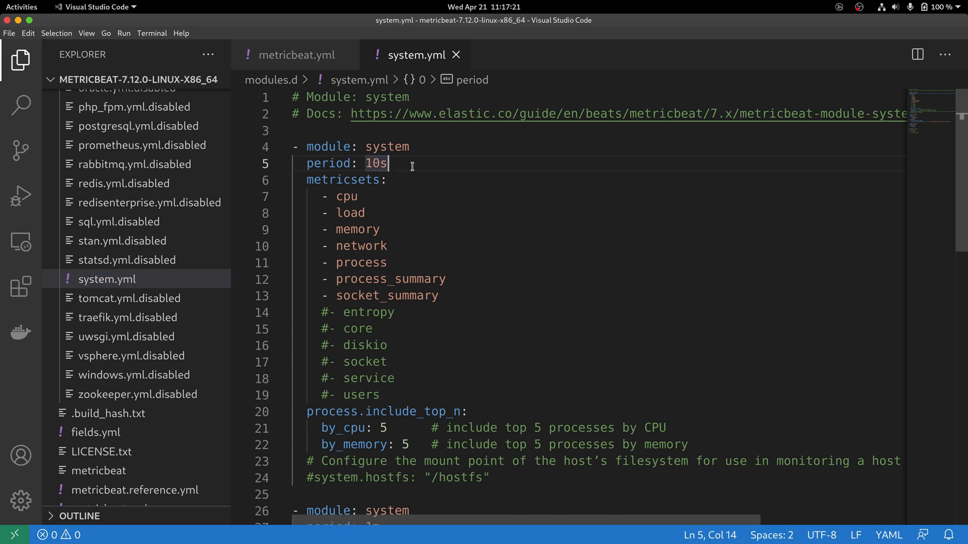
mouse_move(398, 203)
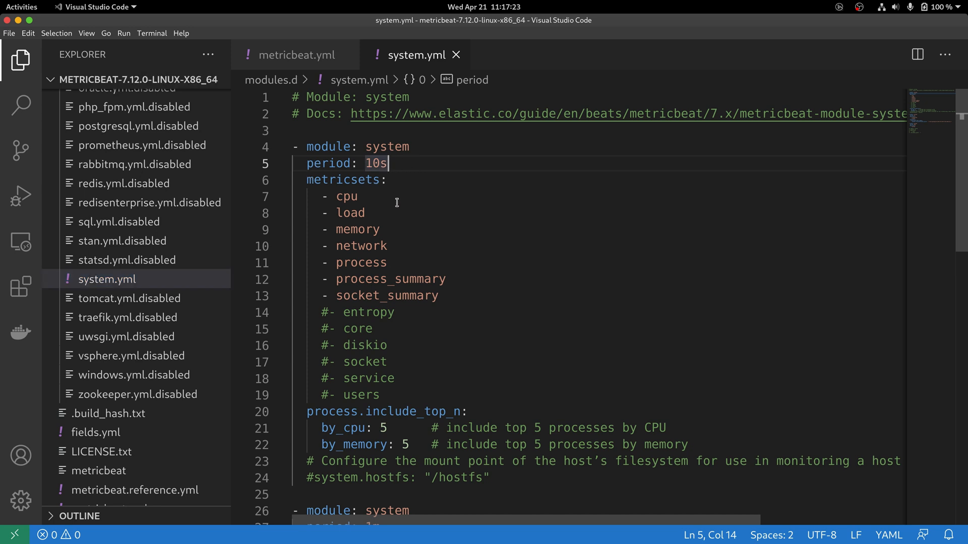
mouse_move(430, 219)
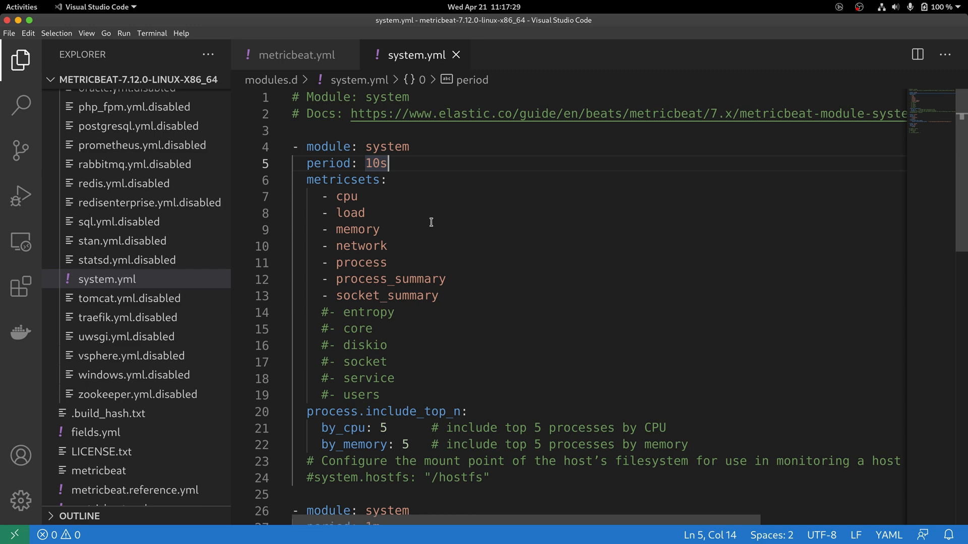
- Inspect system.yml's metricsets list, highlighting 'load' and the metricsets key
scroll(down, 3)
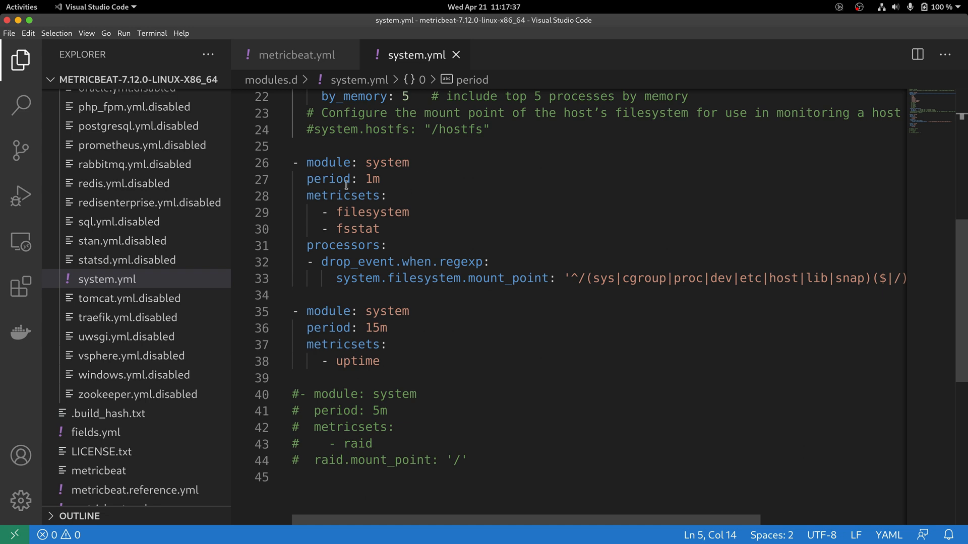
mouse_move(424, 196)
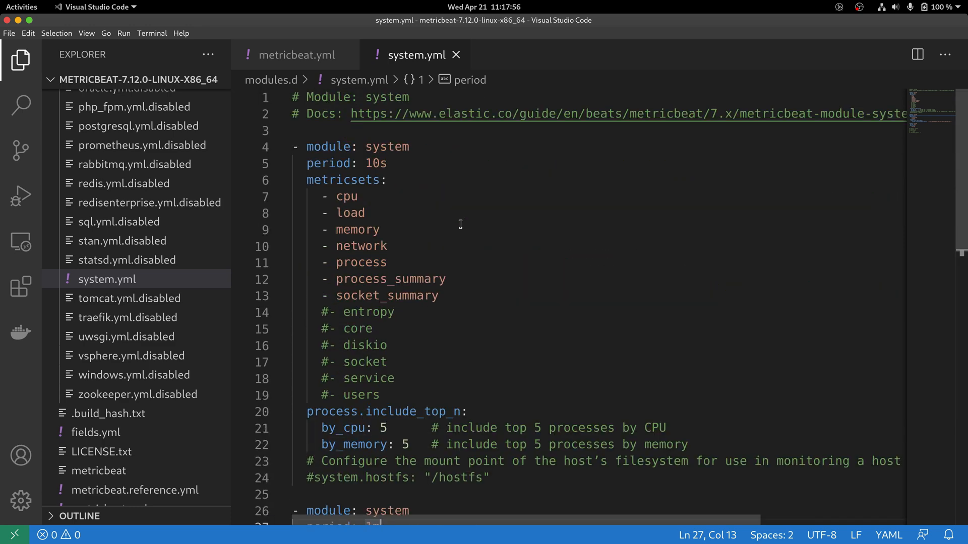
scroll(down, 3)
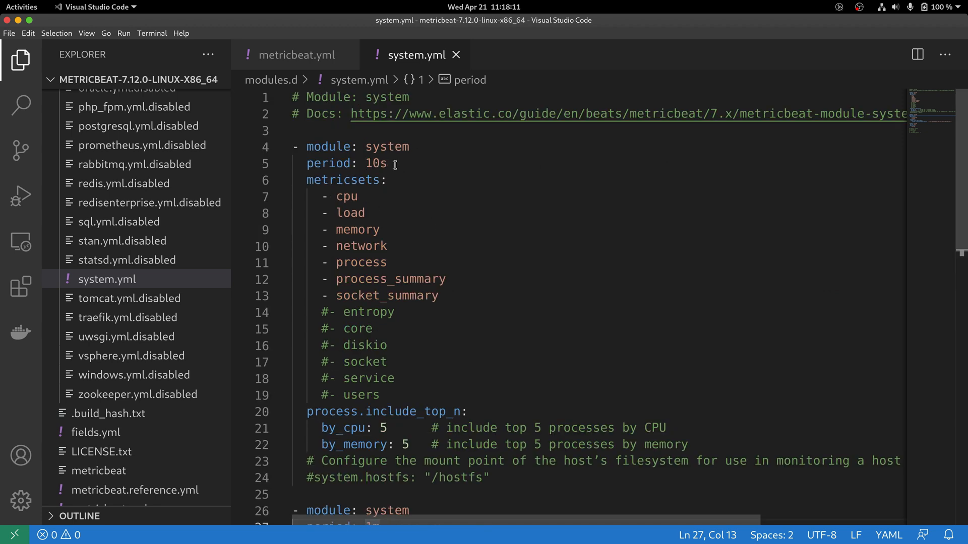
double_click(376, 164)
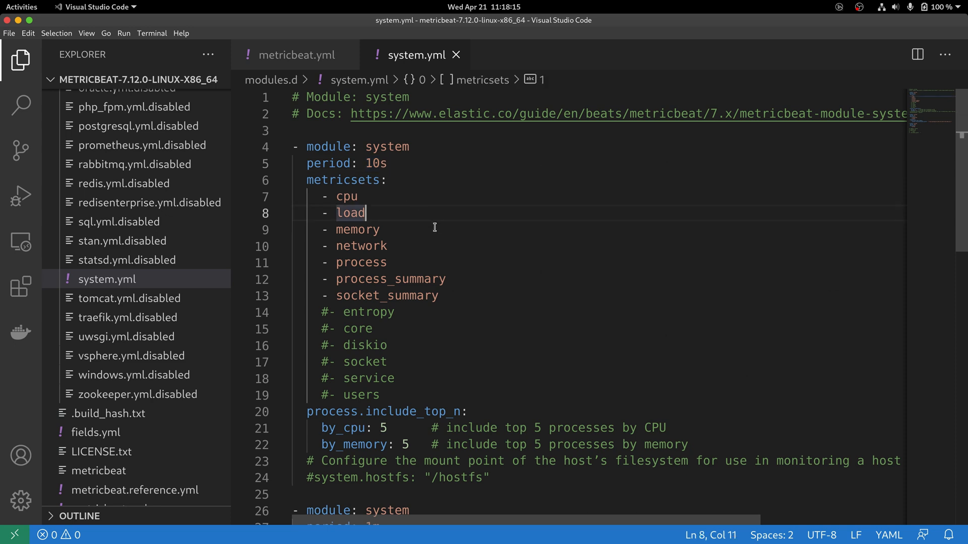
mouse_move(463, 259)
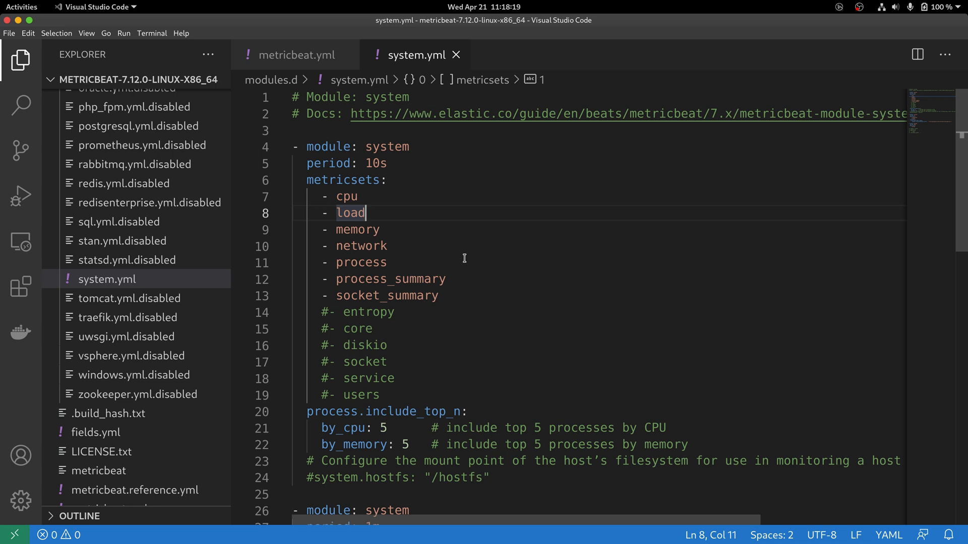
mouse_move(431, 195)
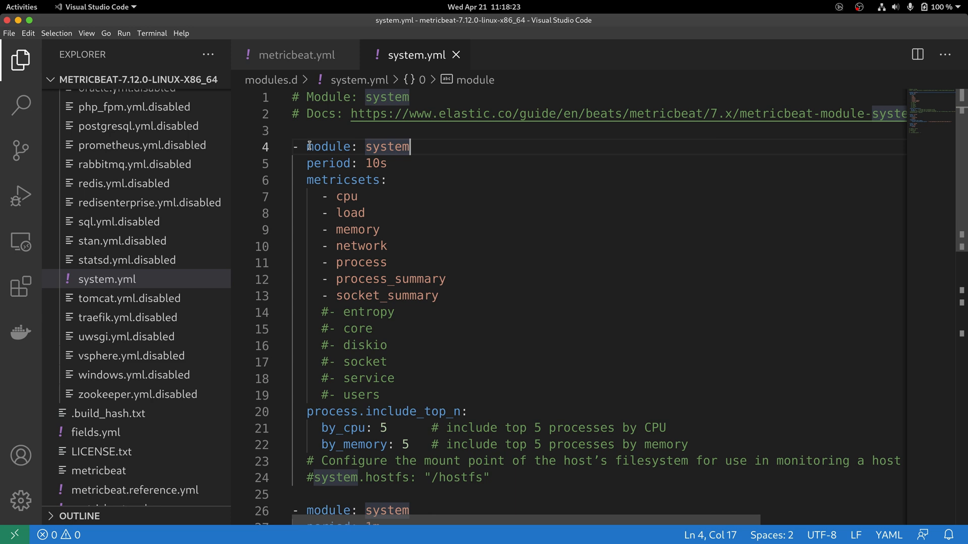
click(385, 179)
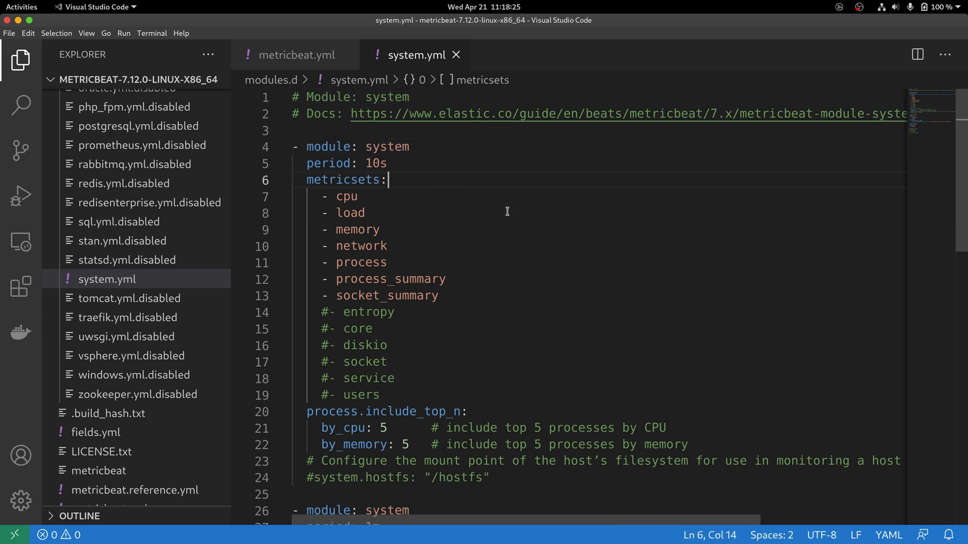
mouse_move(508, 218)
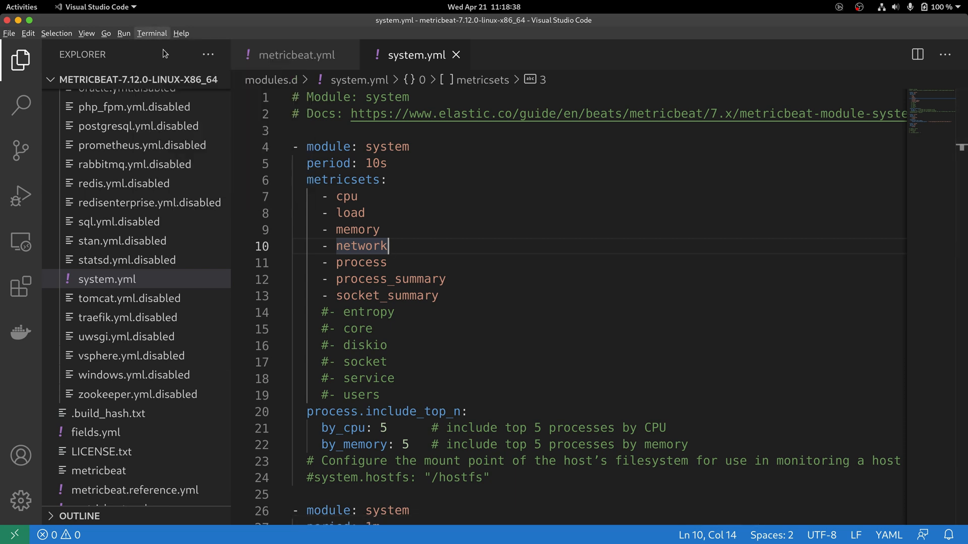
- Run './metricbeat modules enable tomcat' in a new terminal, then disable tomcat again
click(151, 34)
text(./metricbeat)
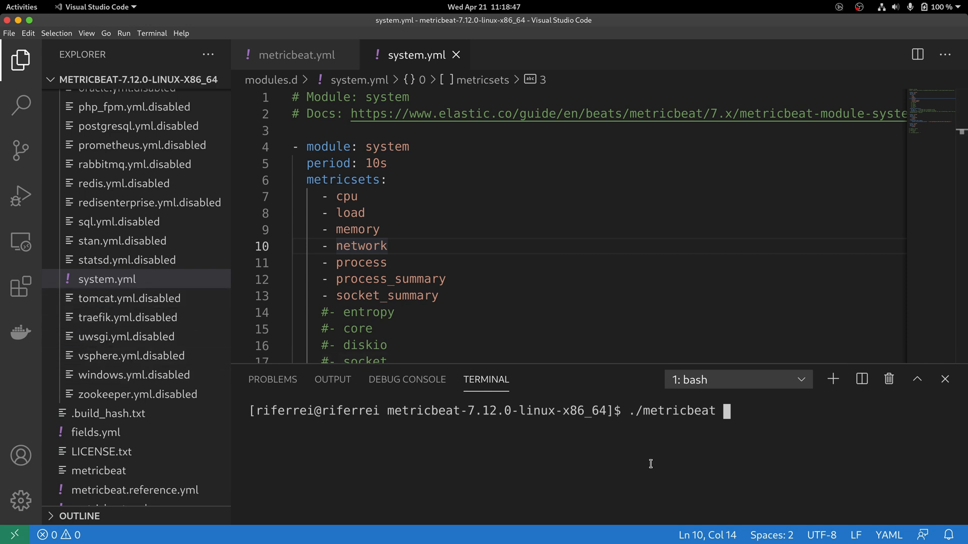
text(modules)
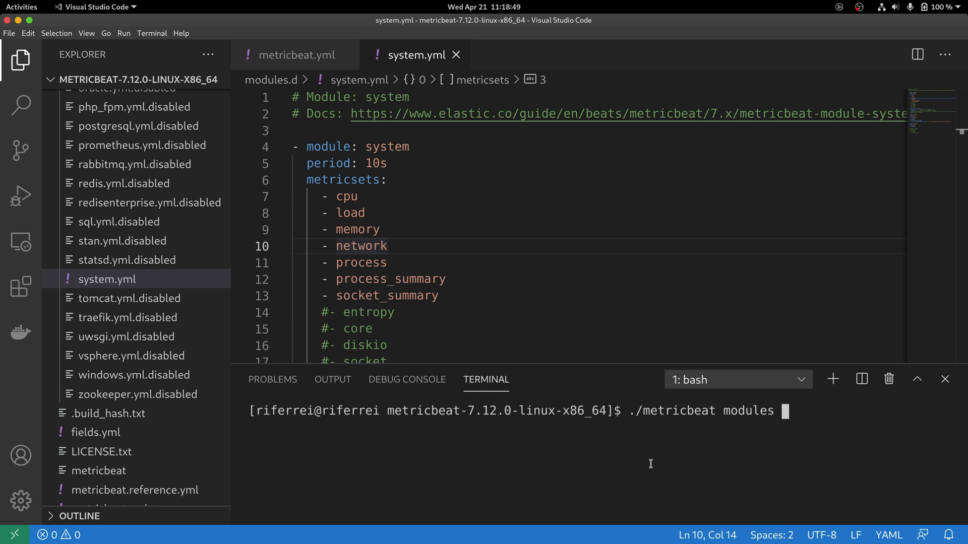
text(enable tomcat)
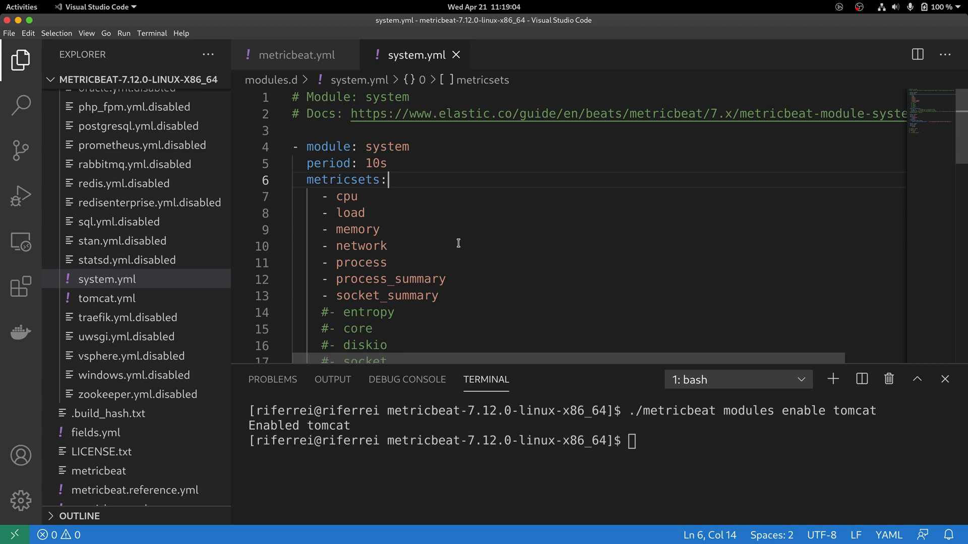
mouse_move(457, 252)
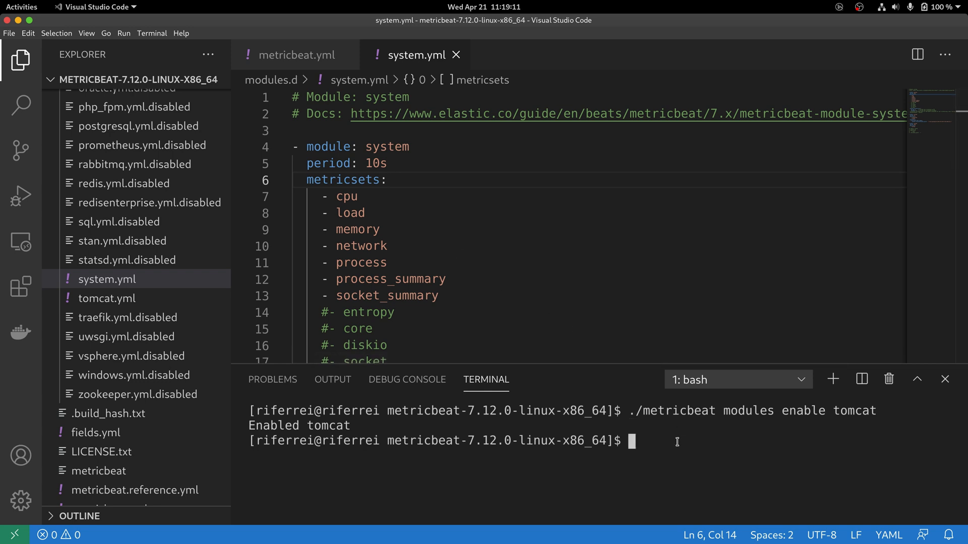
text(./metricbeat modules enable tomcat)
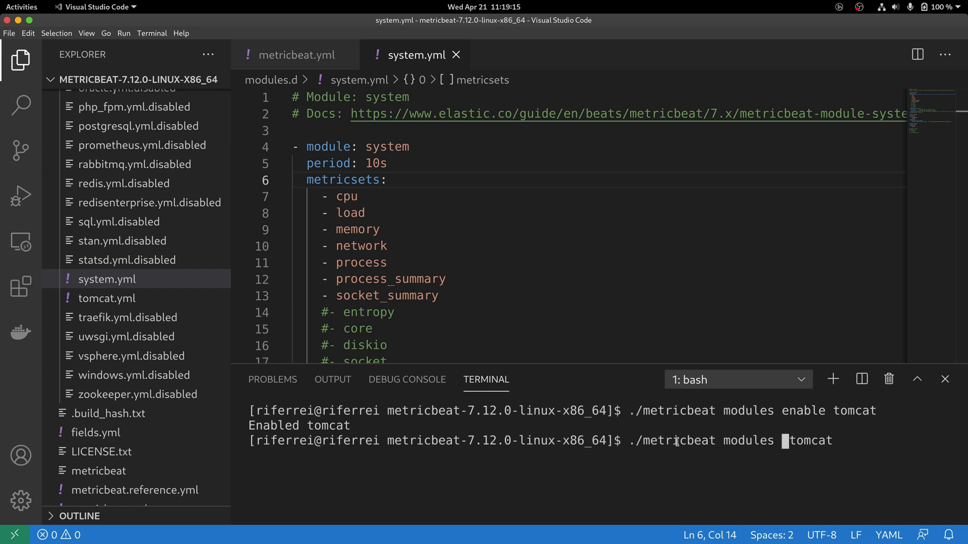
text(disable)
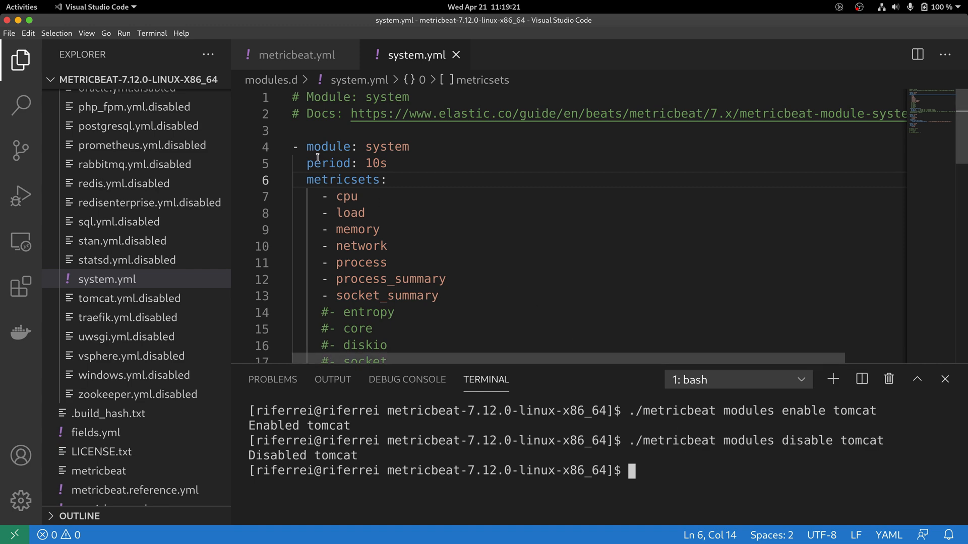
- Review metricbeat.yml's Elasticsearch template settings, highlighting the custom template name value
click(296, 54)
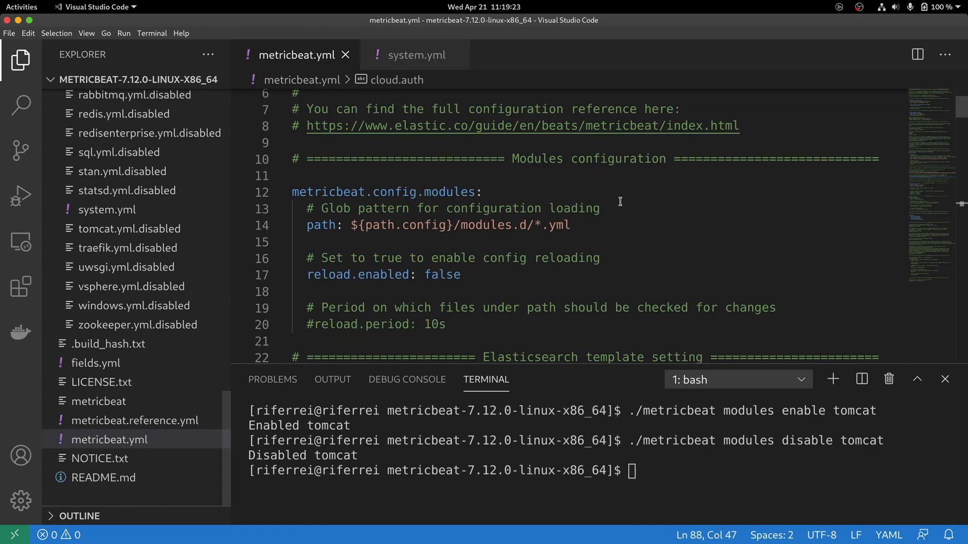
scroll(down, 3)
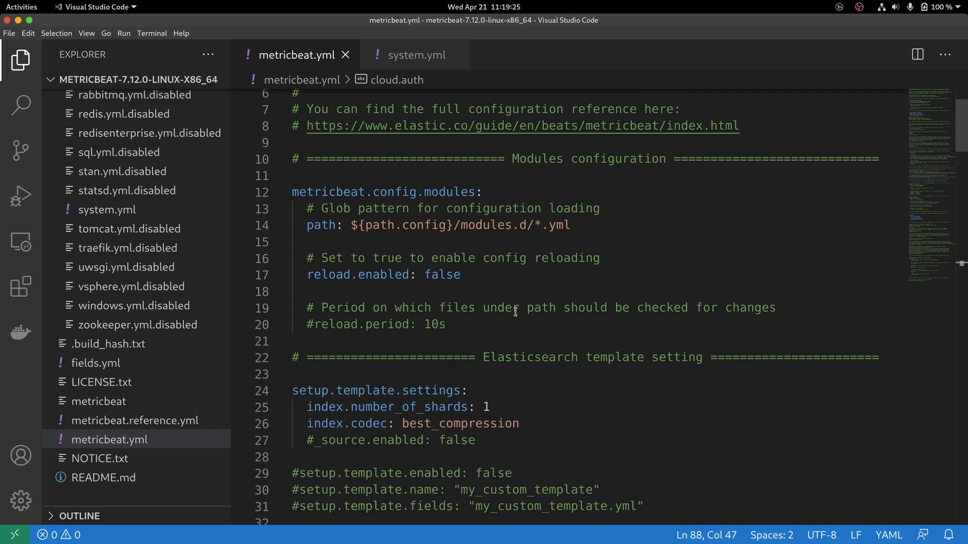
click(21, 60)
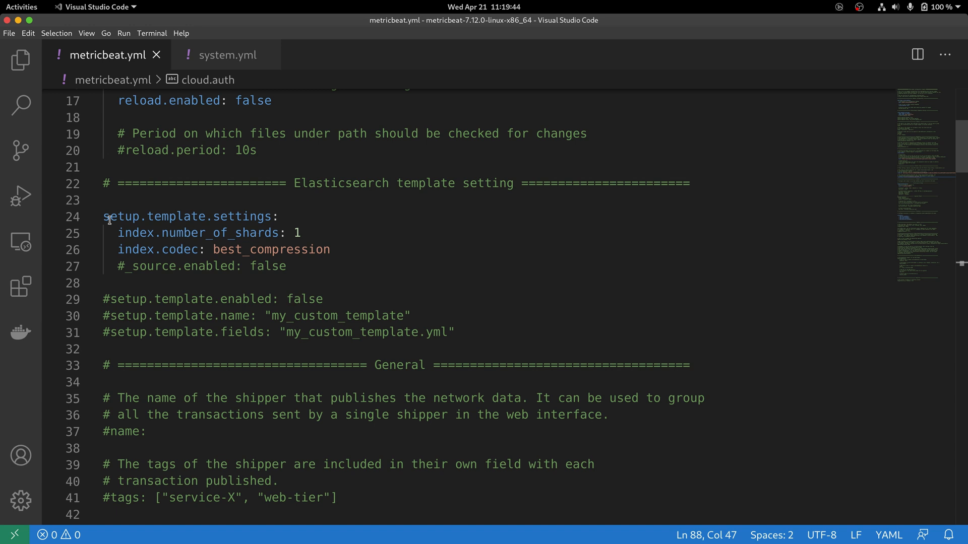
mouse_move(228, 224)
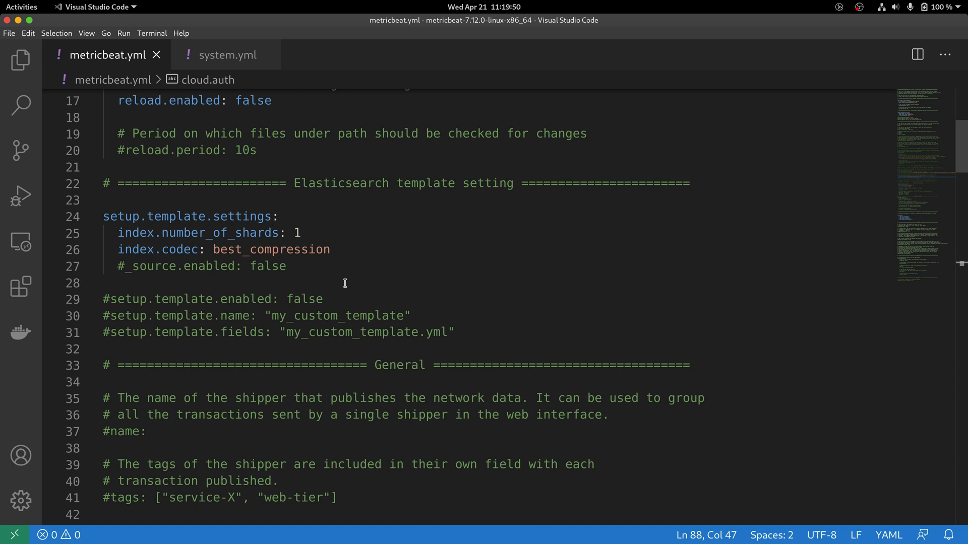
mouse_move(346, 265)
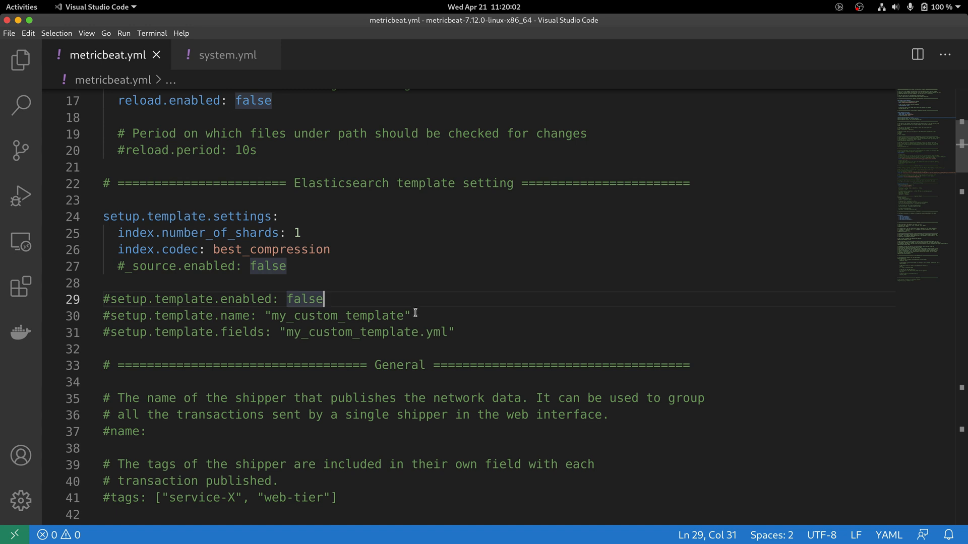
double_click(335, 316)
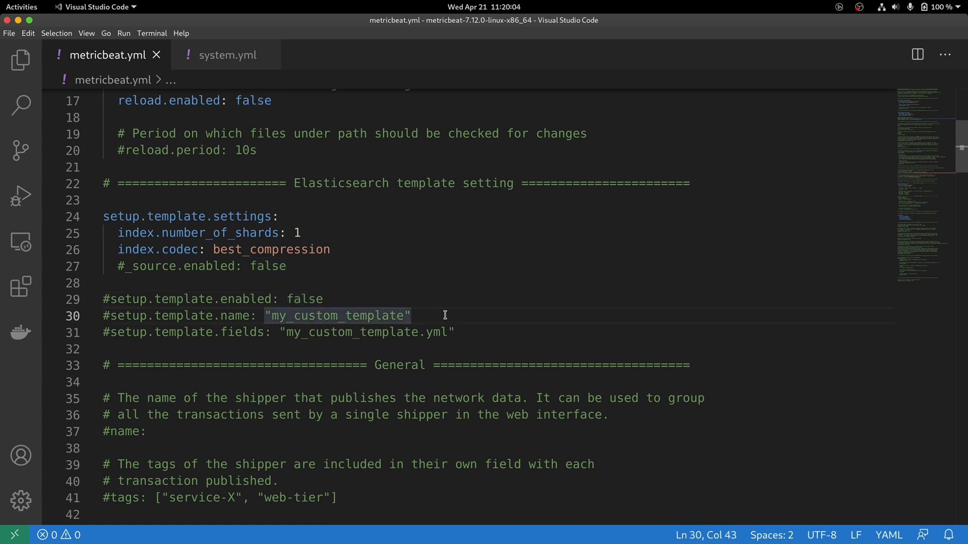
- Collapse modules.d in the Explorer and open fields.yml
click(21, 60)
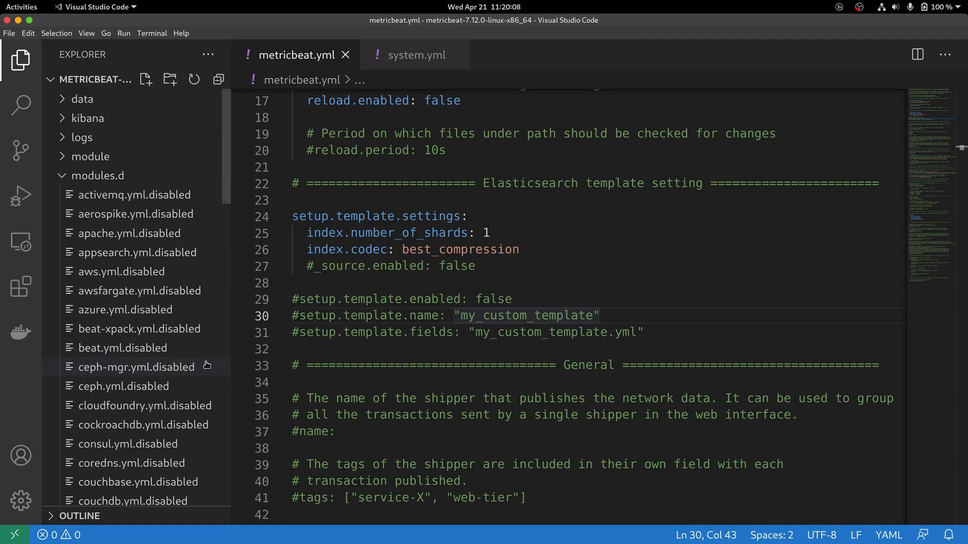
click(94, 175)
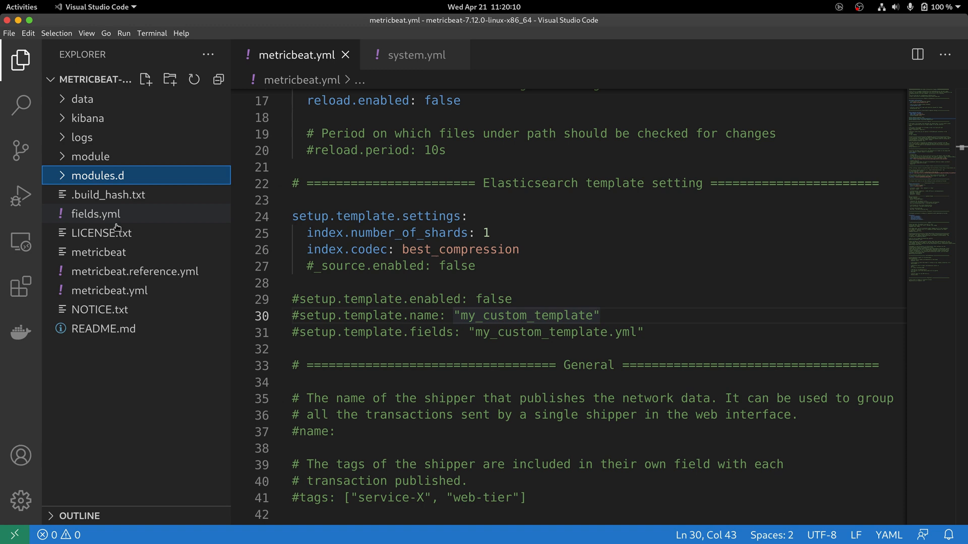
mouse_move(96, 213)
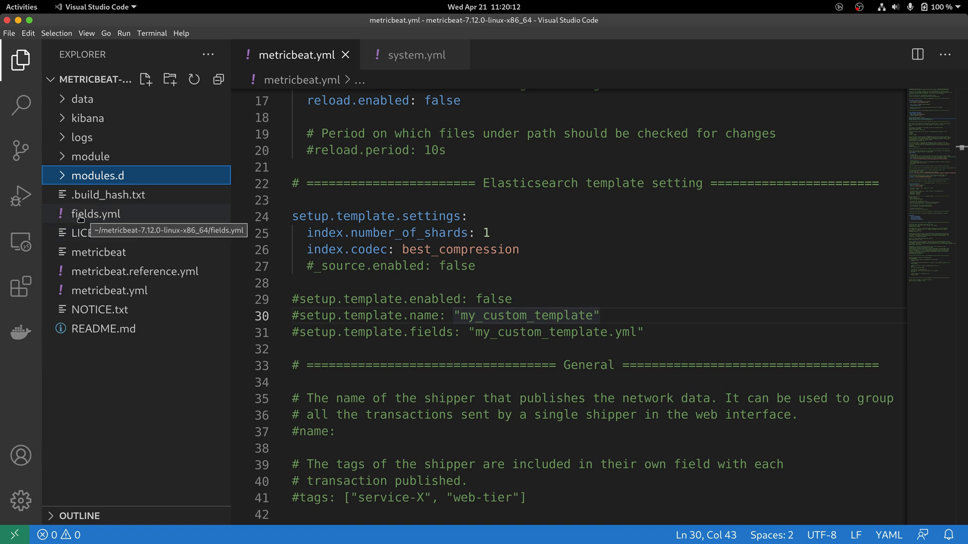
double_click(97, 213)
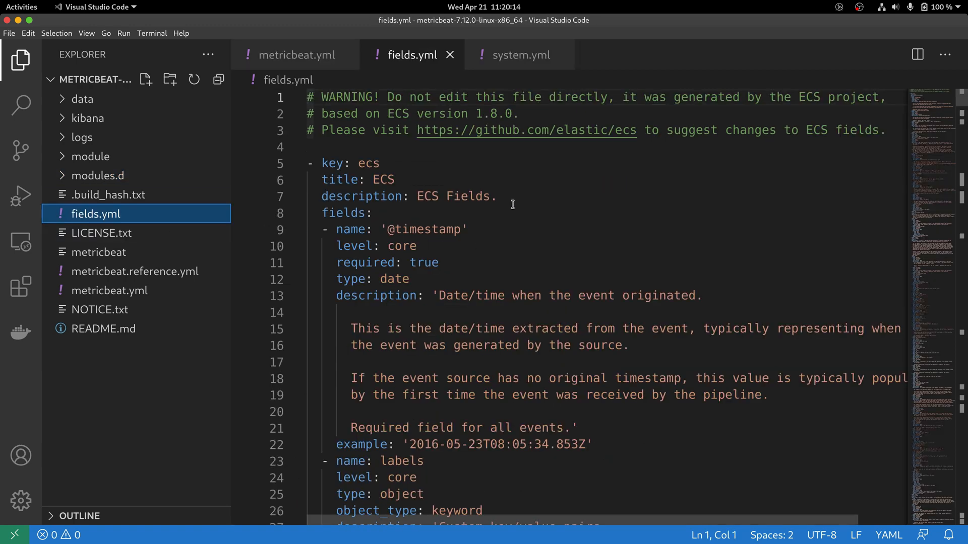
- Look over ECS field definitions in fields.yml, then return to metricbeat.yml
double_click(470, 197)
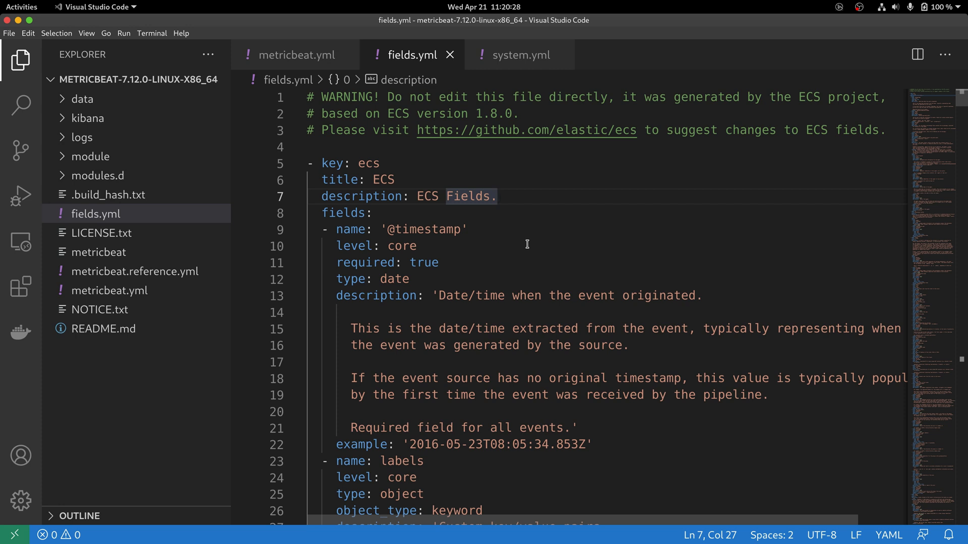
click(497, 196)
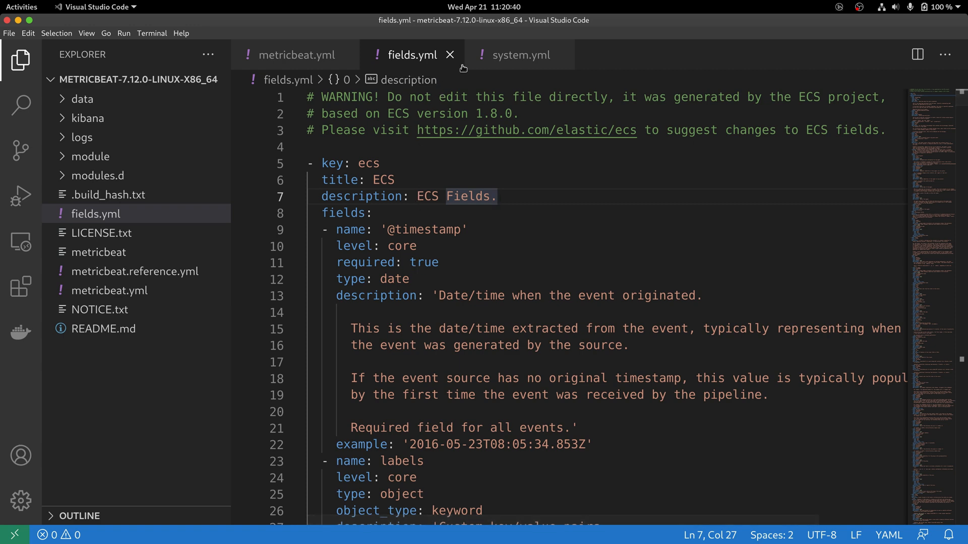
click(293, 55)
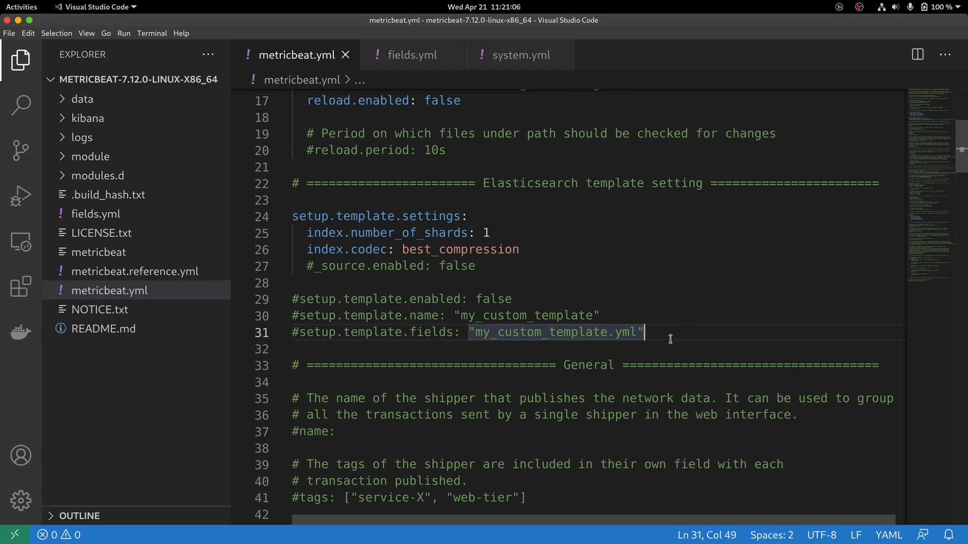
- Scroll metricbeat.yml down past Kibana and Elastic Cloud to the Outputs section
scroll(down, 3)
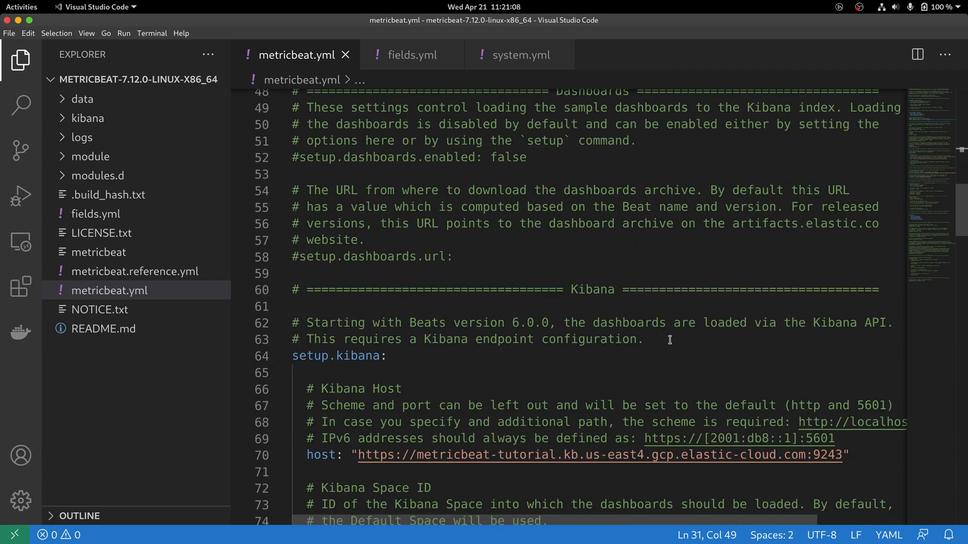
scroll(down, 3)
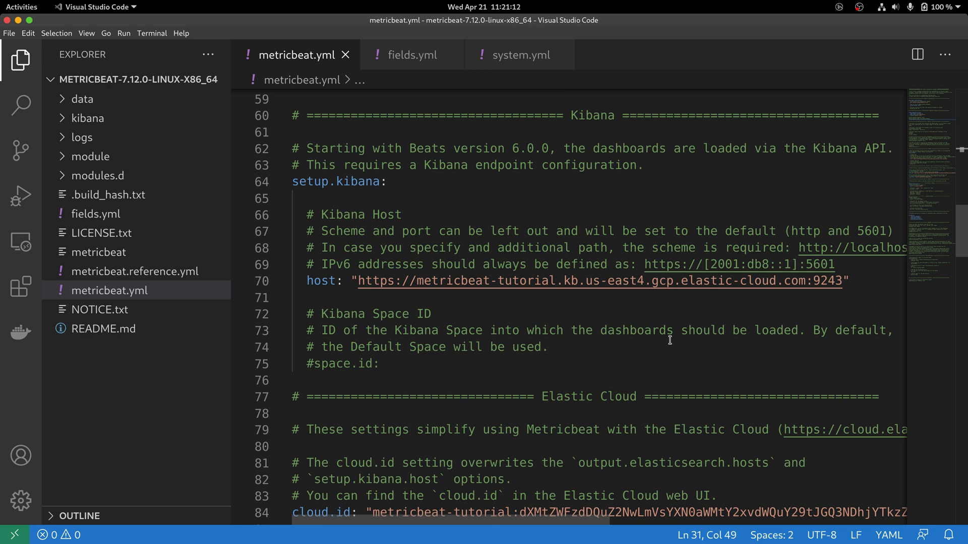
mouse_move(500, 290)
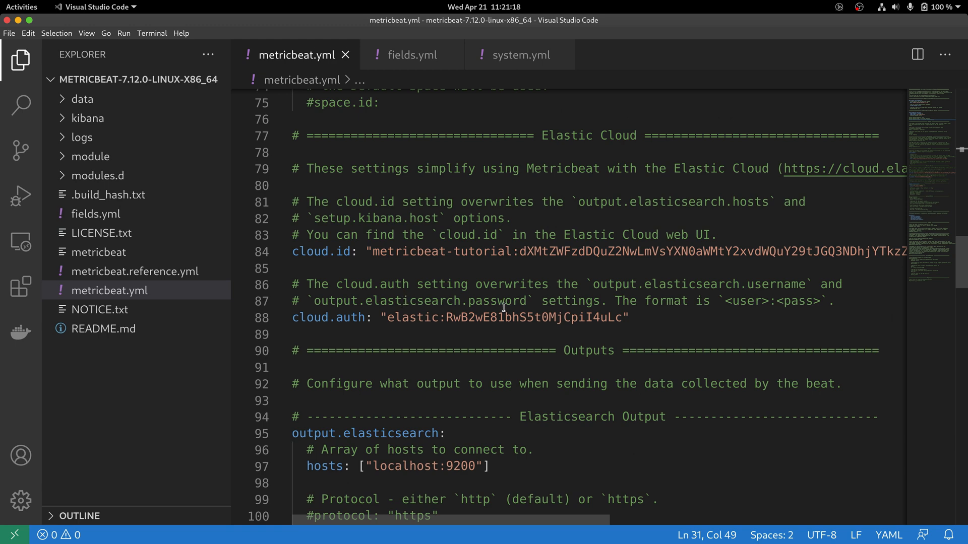
scroll(down, 3)
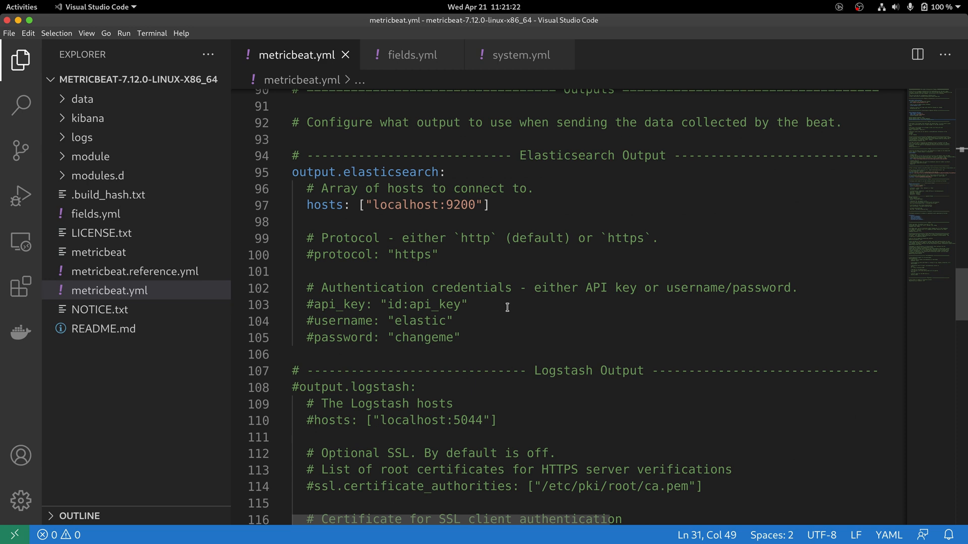
mouse_move(541, 218)
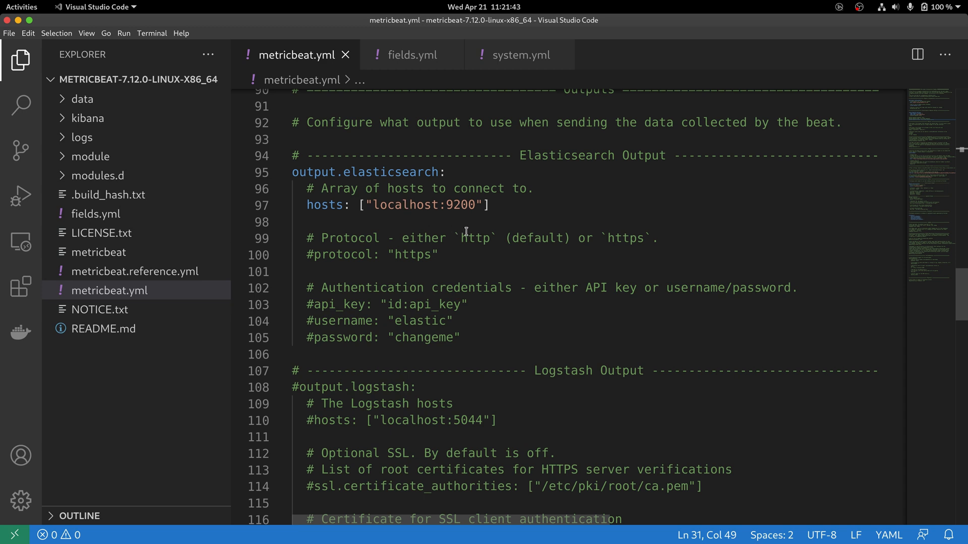
mouse_move(546, 247)
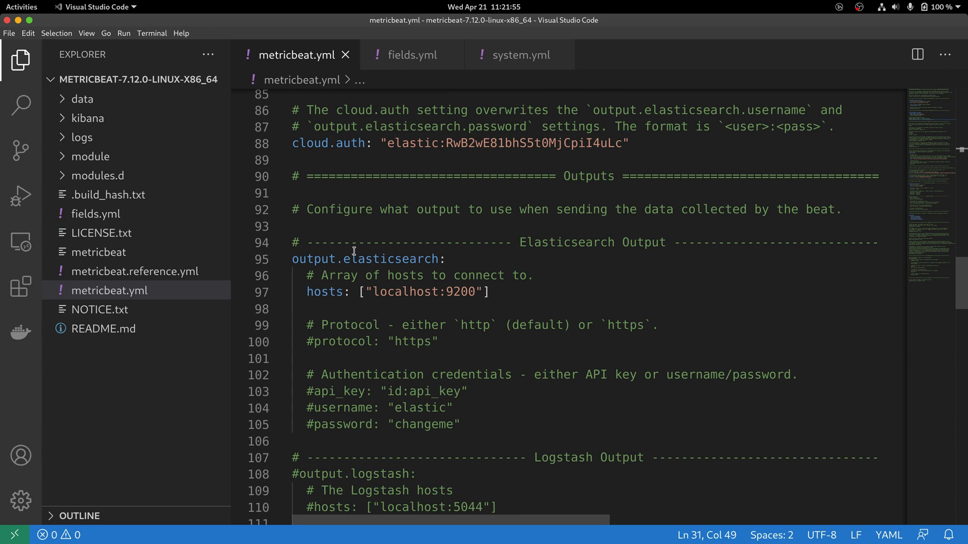
click(447, 259)
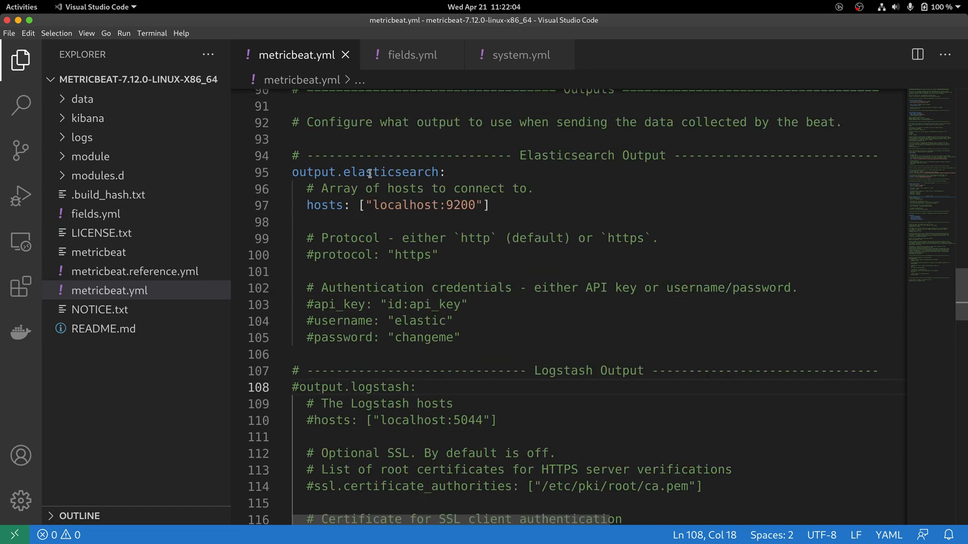
scroll(down, 3)
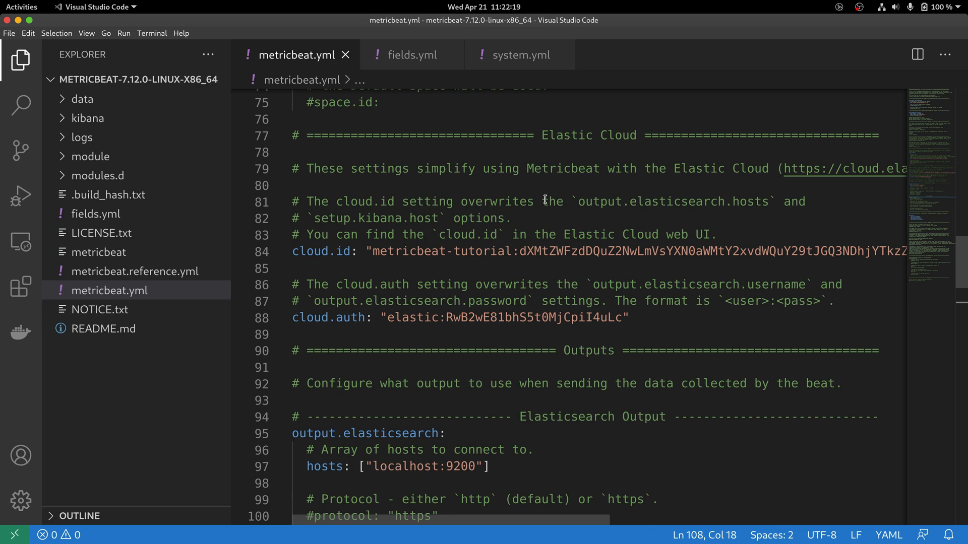
scroll(down, 3)
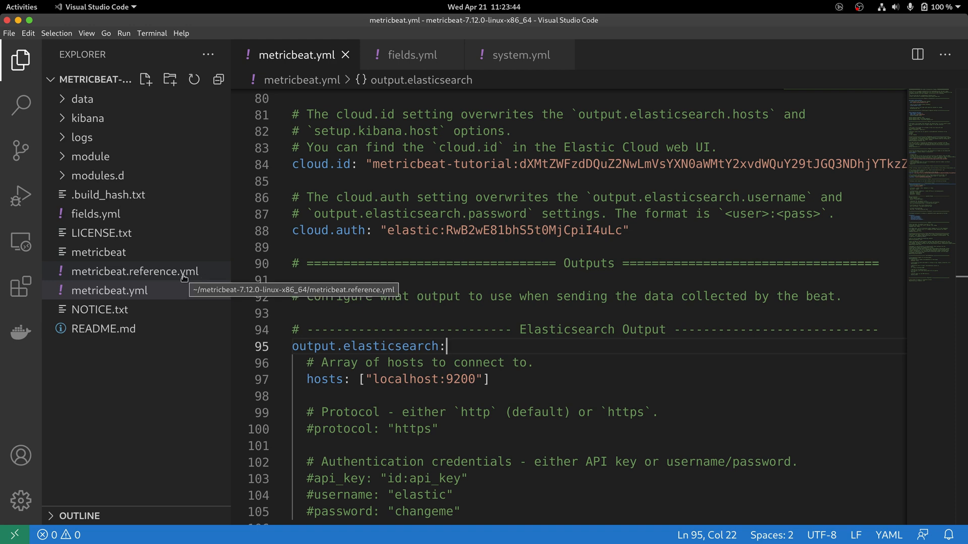
- Open metricbeat.reference.yml and scroll through System Module settings to ActiveMQ, Aerospike, Apache
click(132, 271)
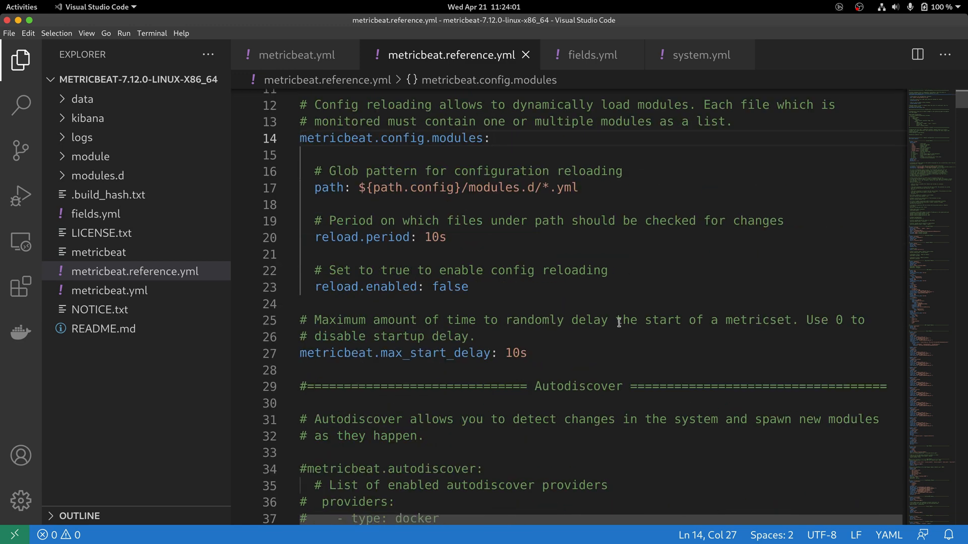
scroll(down, 3)
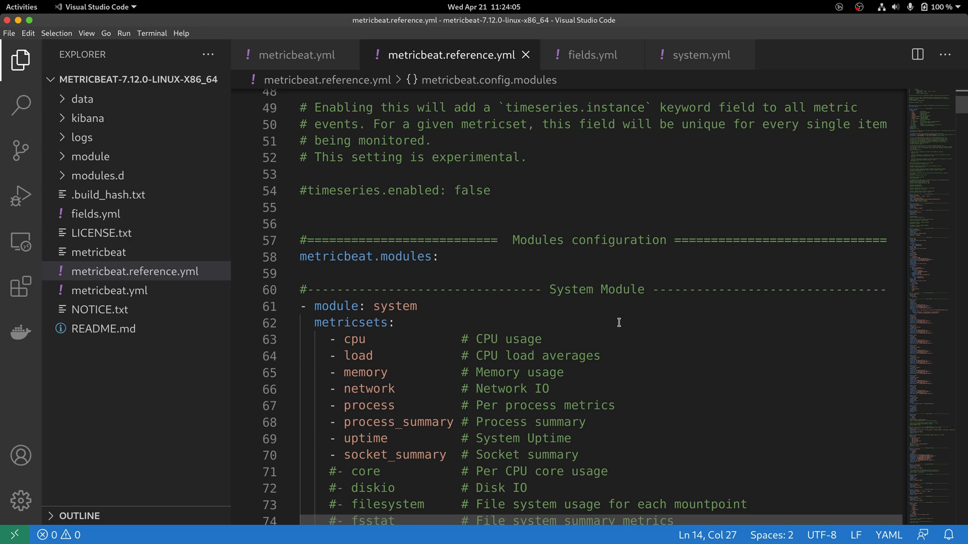
scroll(down, 3)
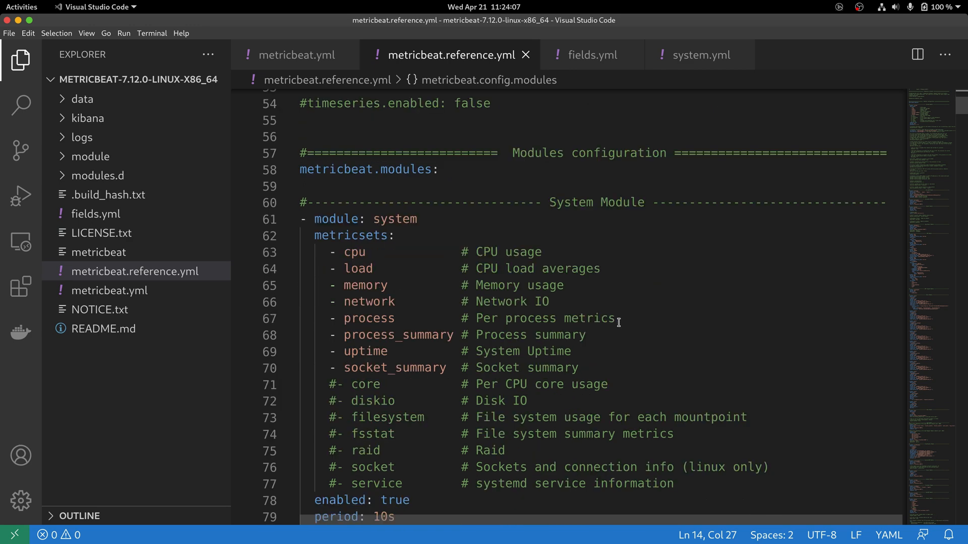
scroll(down, 3)
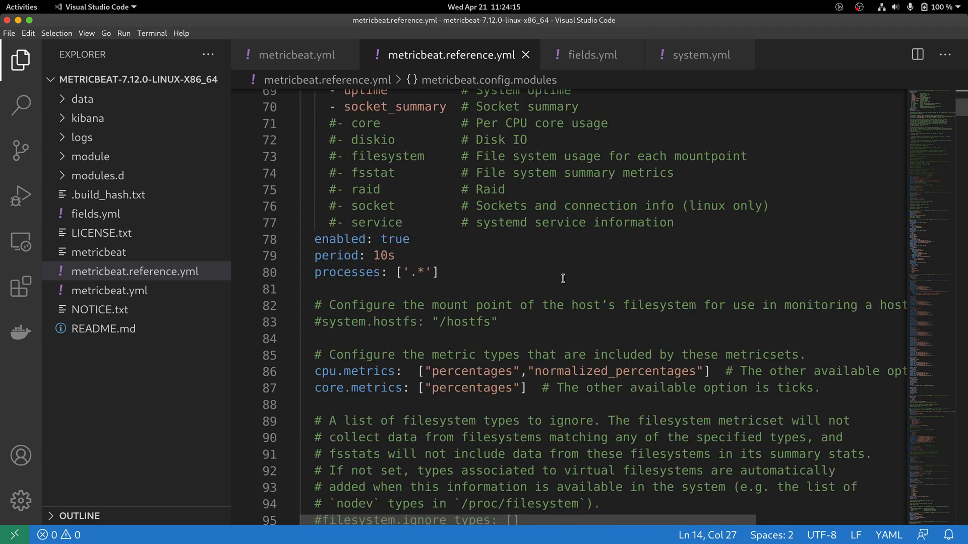
scroll(down, 3)
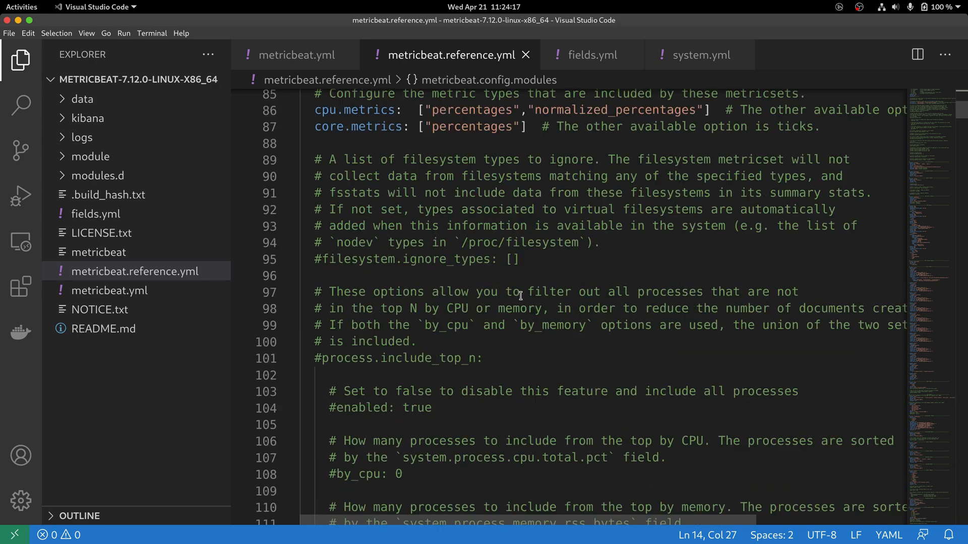
scroll(down, 3)
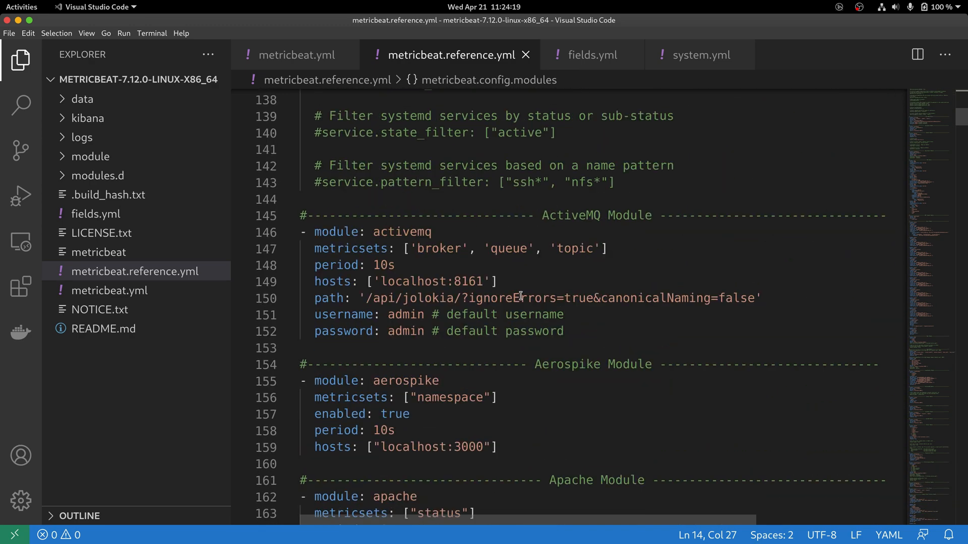
scroll(down, 3)
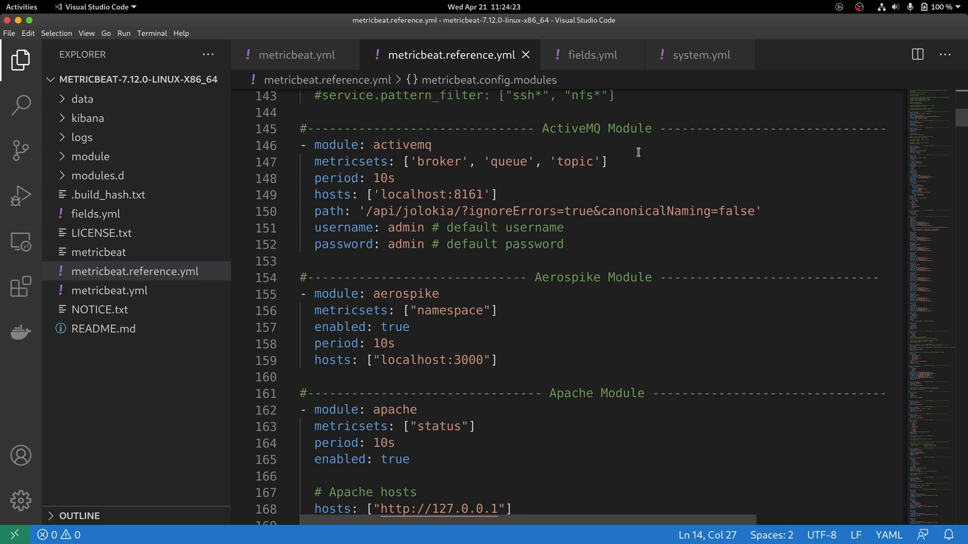
mouse_move(664, 169)
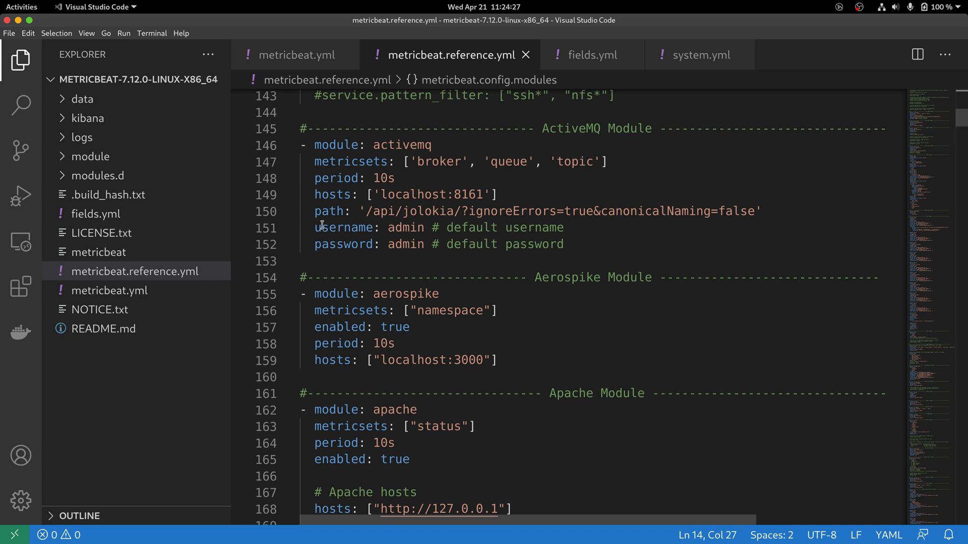
mouse_move(349, 253)
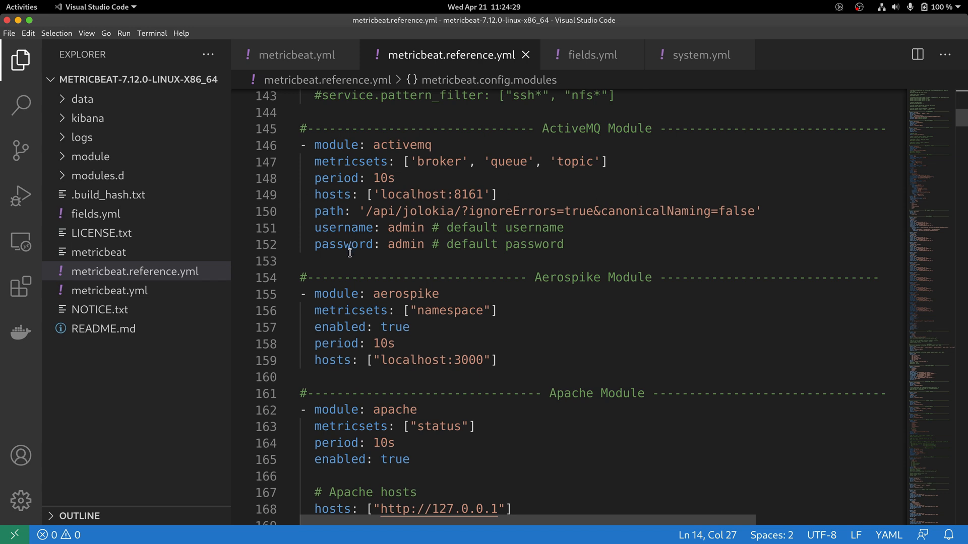
mouse_move(591, 276)
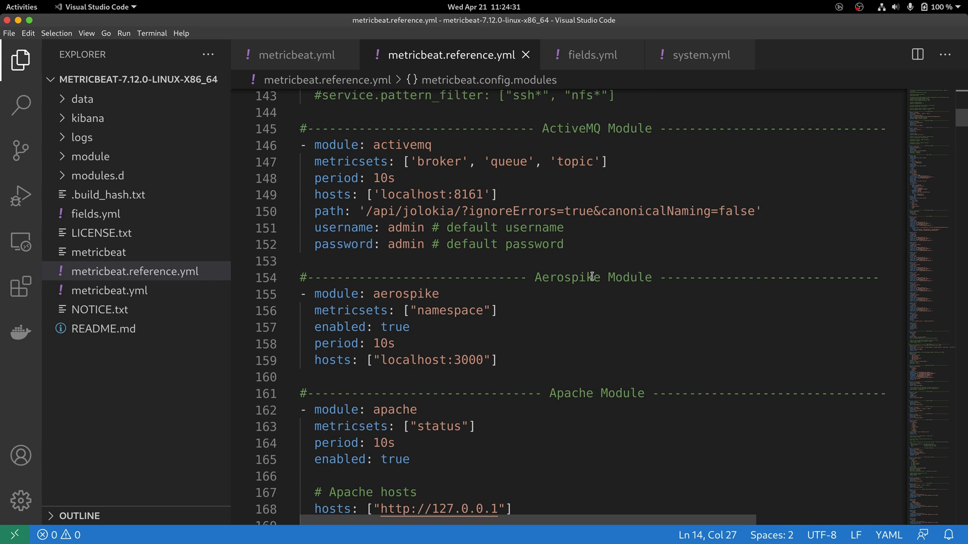
mouse_move(592, 285)
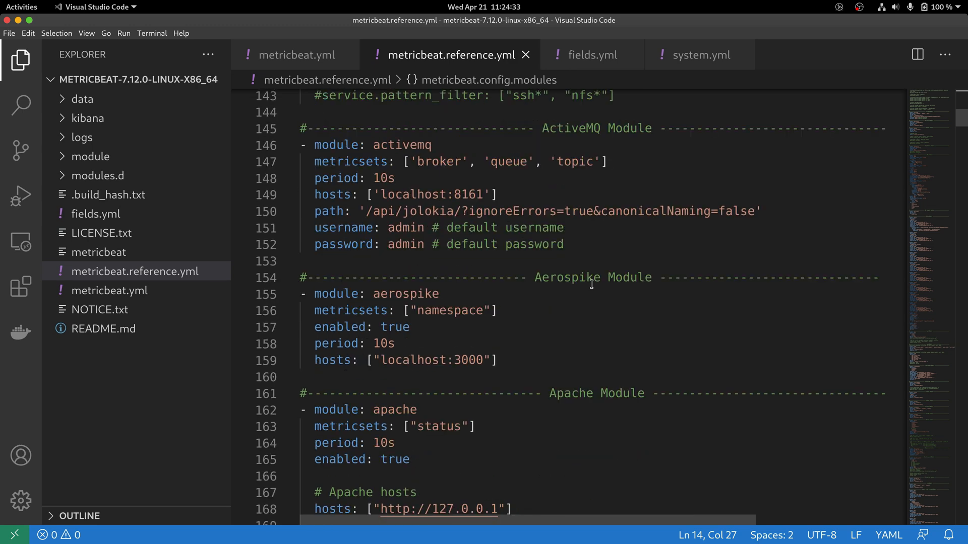
scroll(down, 3)
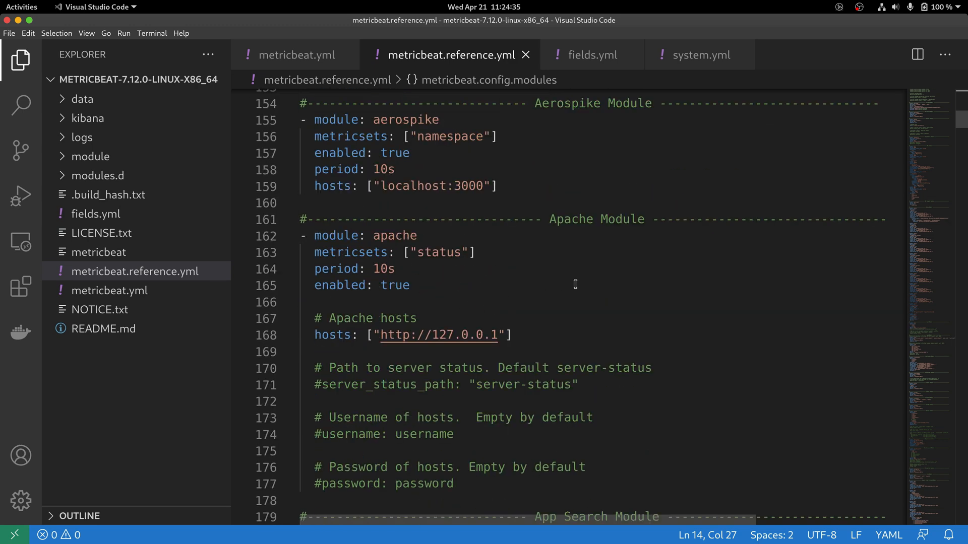
scroll(down, 3)
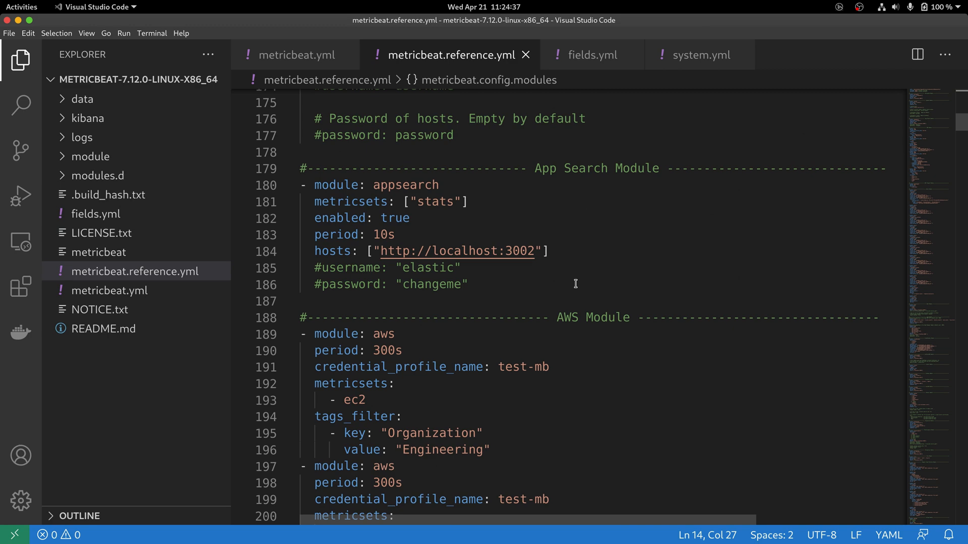
scroll(down, 3)
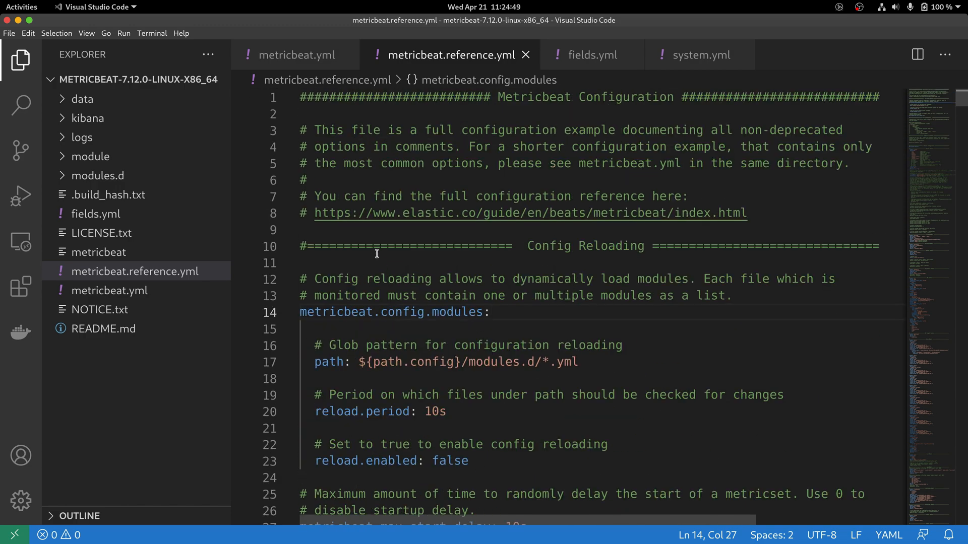
mouse_move(535, 305)
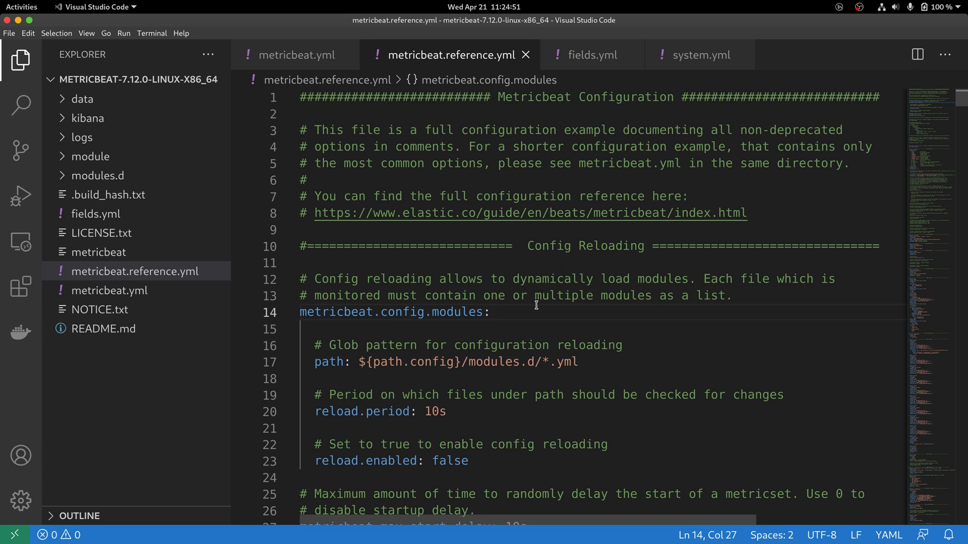
mouse_move(372, 220)
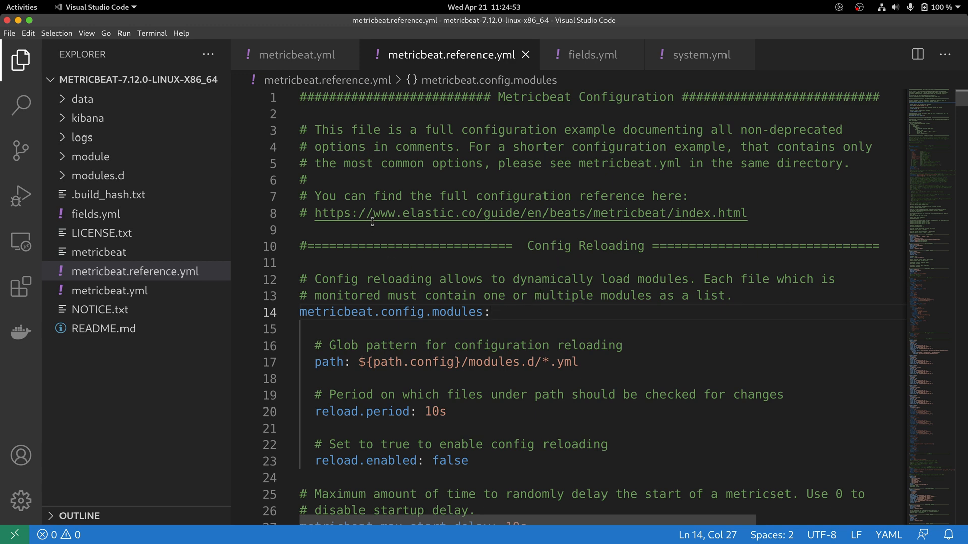
mouse_move(526, 296)
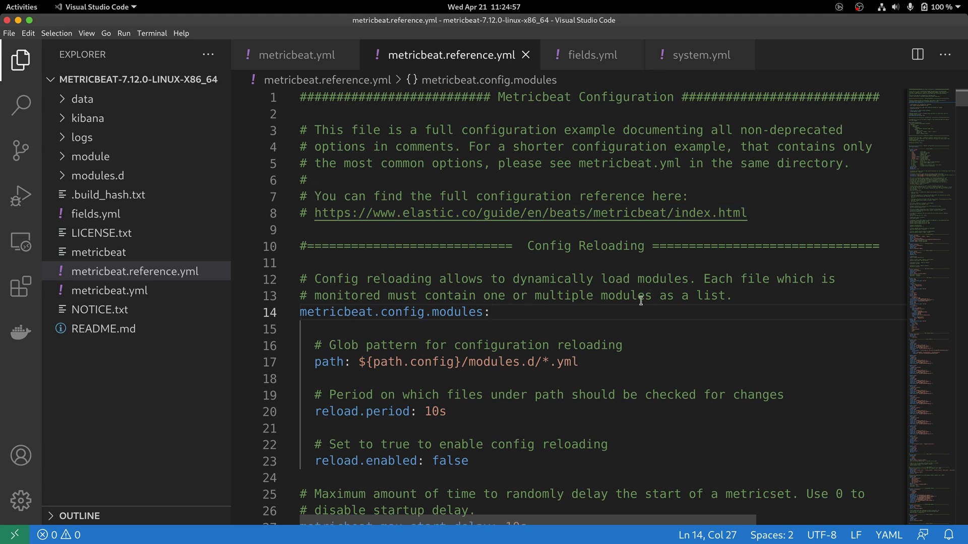
mouse_move(591, 291)
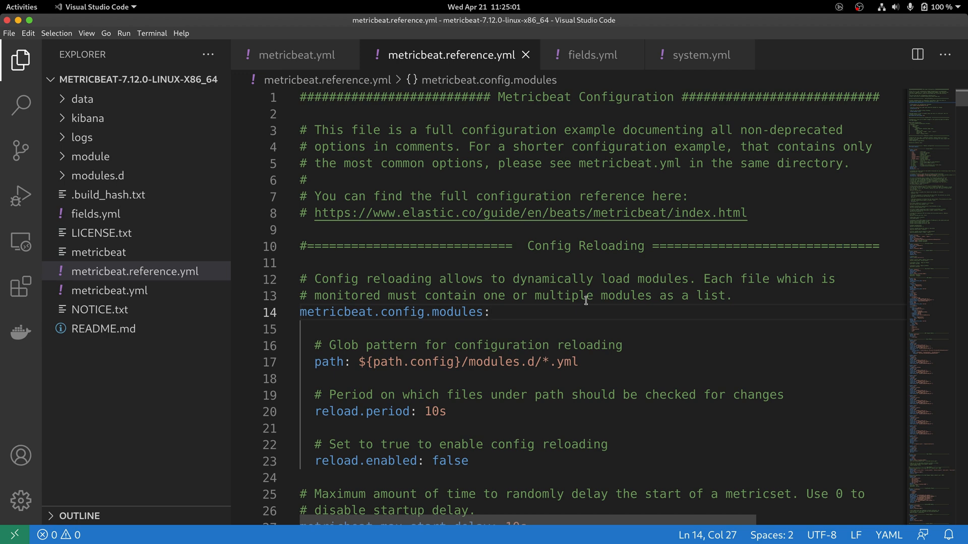
mouse_move(579, 308)
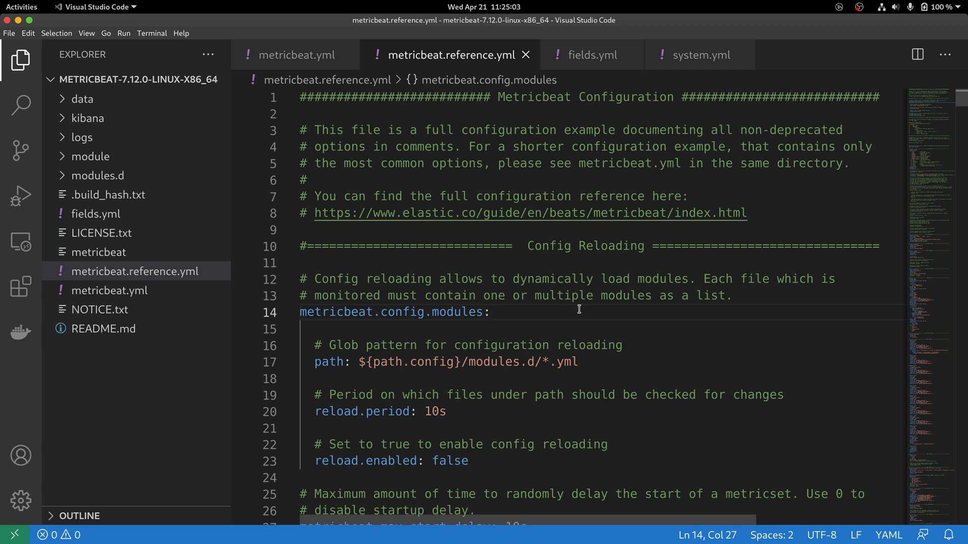